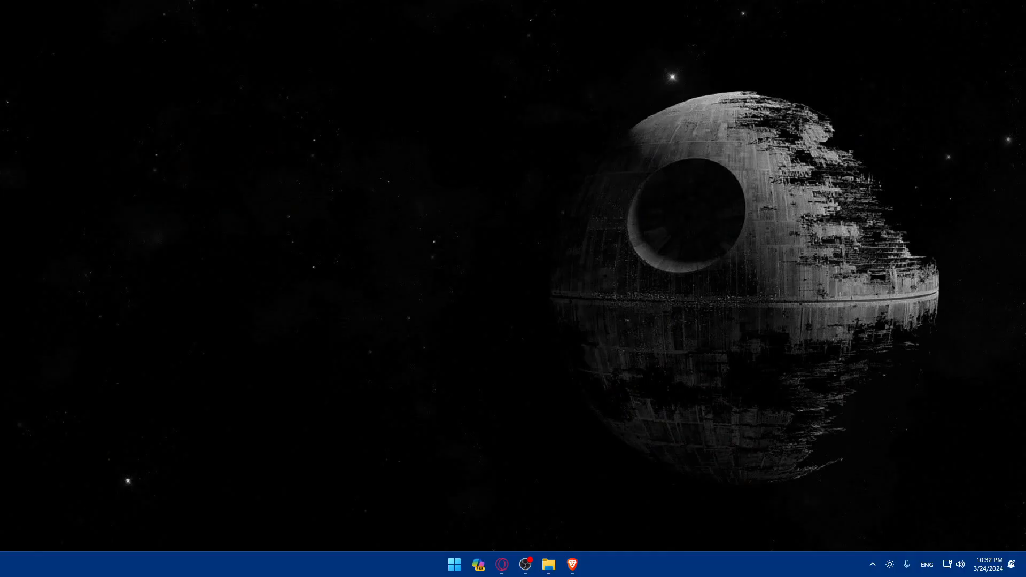
{"action": "mouse_move", "coordinate": [255, 251]}
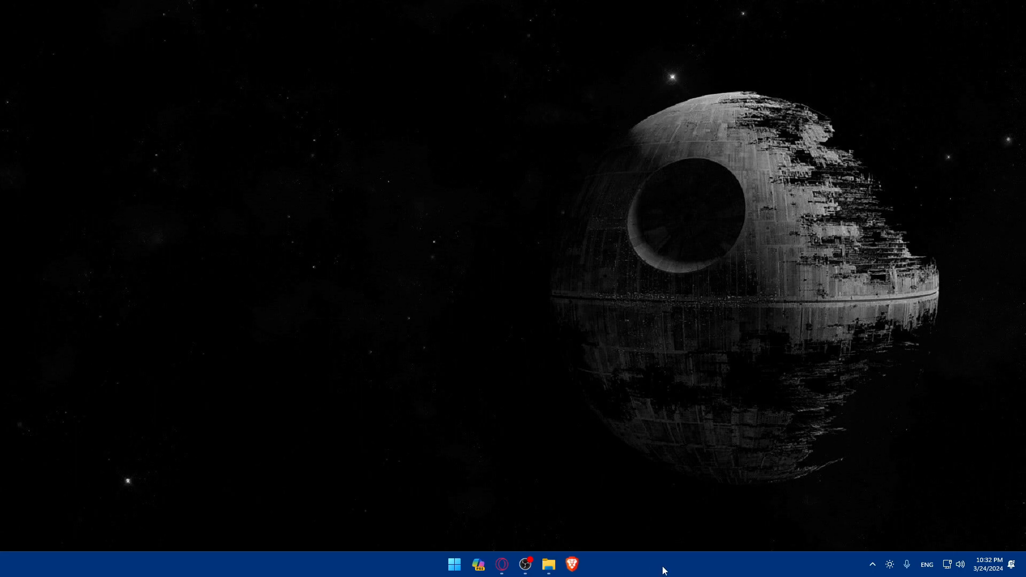
- Launch the Brave browser from the taskbar to a new tab page
{"action": "left_click", "coordinate": [570, 563]}
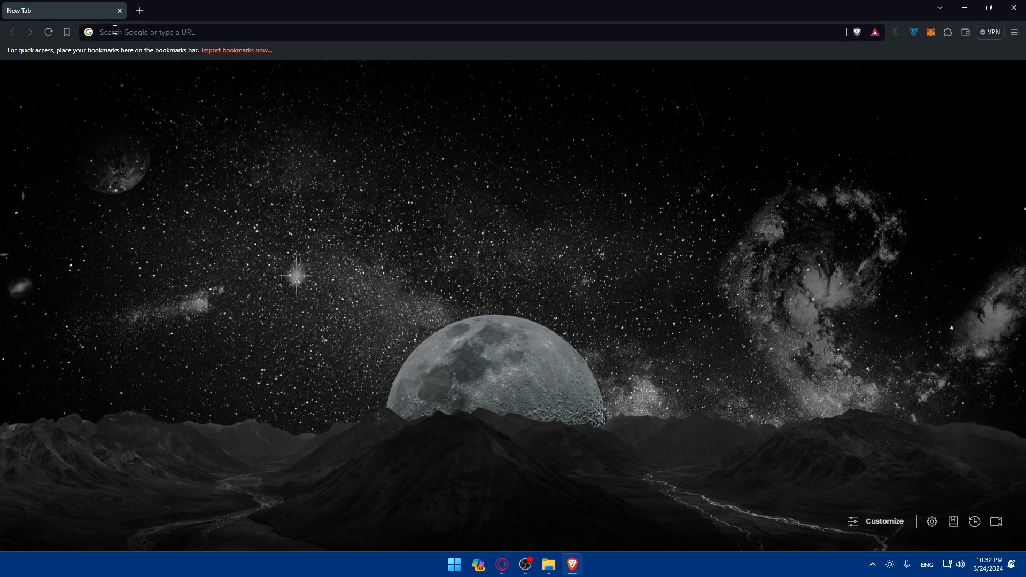
- Search Google for 'tradestation' and pick the official TradeStation result
{"action": "left_click", "coordinate": [151, 31]}
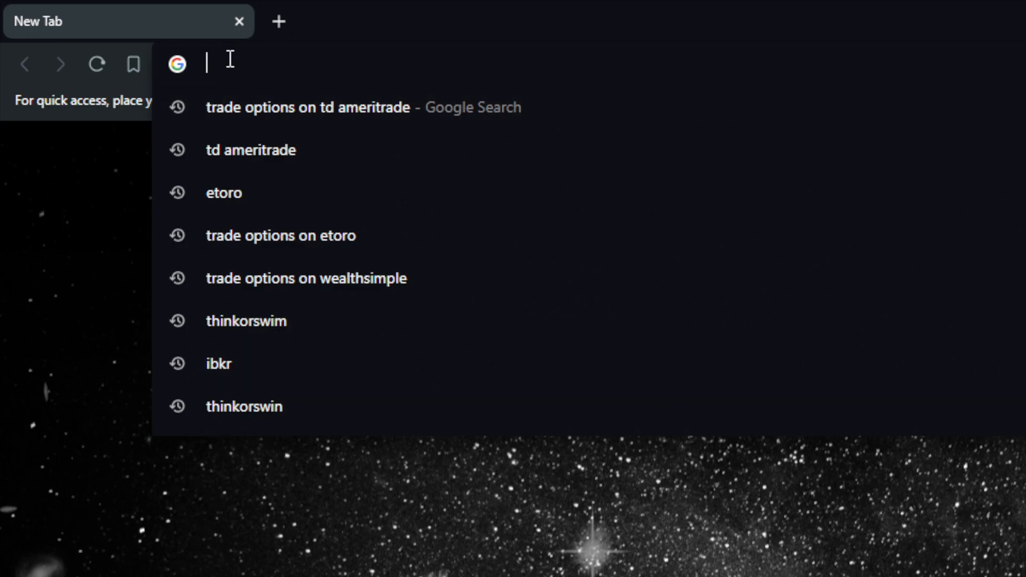
{"action": "type", "text": "tradestat"}
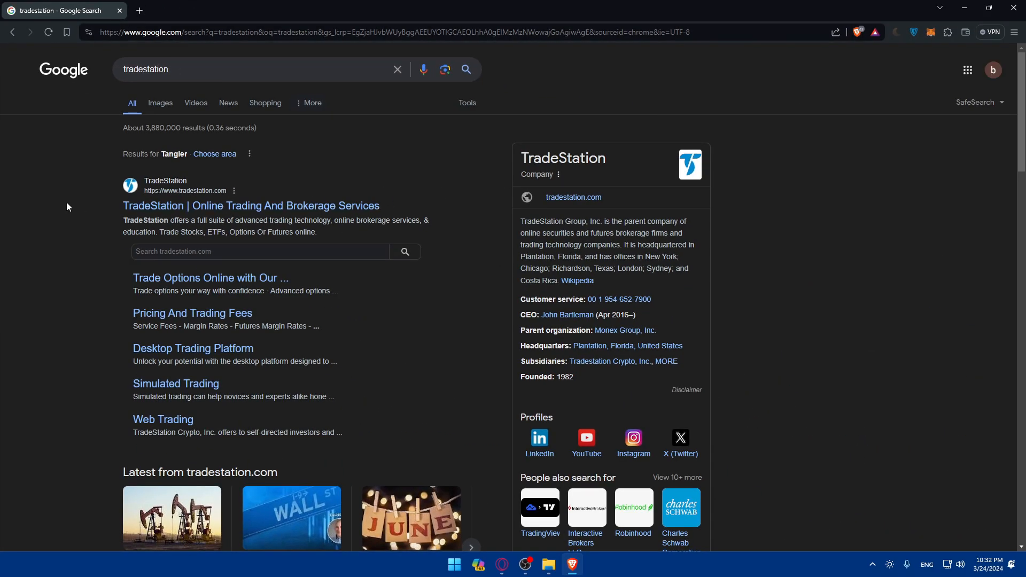
{"action": "left_click", "coordinate": [250, 205]}
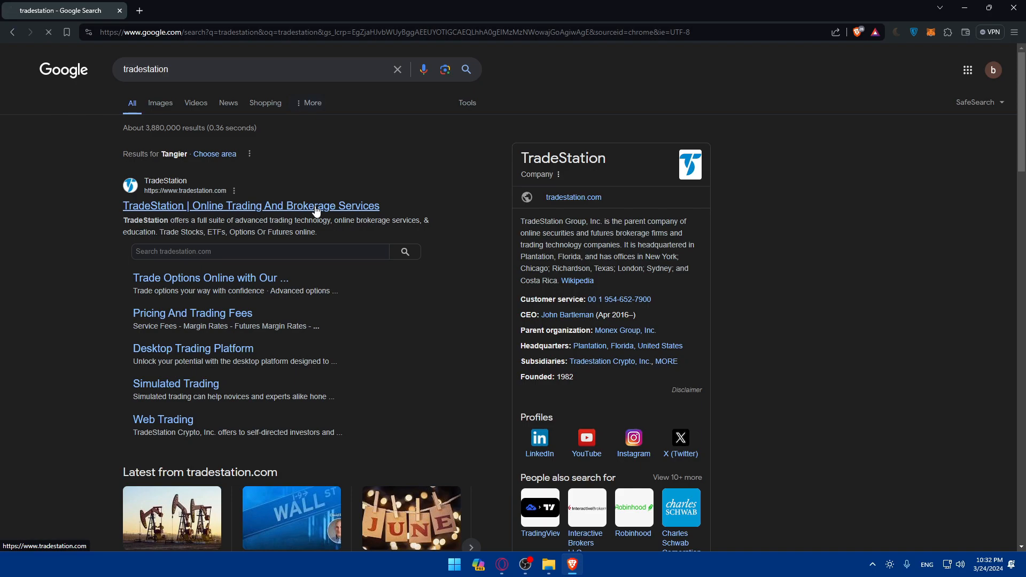
- On the TradeStation homepage, view the sign-in destination choices and dismiss them
{"action": "left_click", "coordinate": [251, 205]}
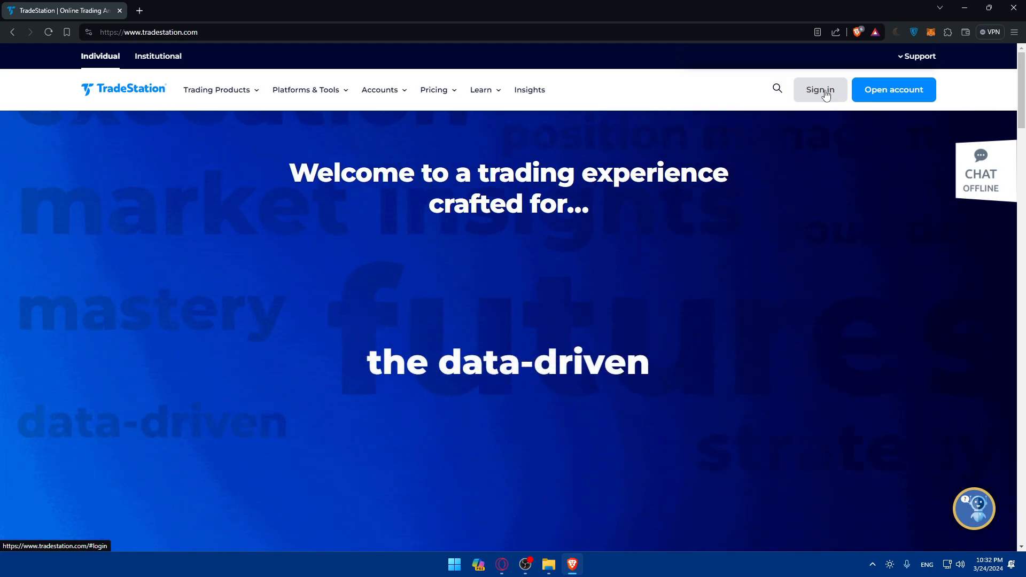
{"action": "left_click", "coordinate": [820, 90]}
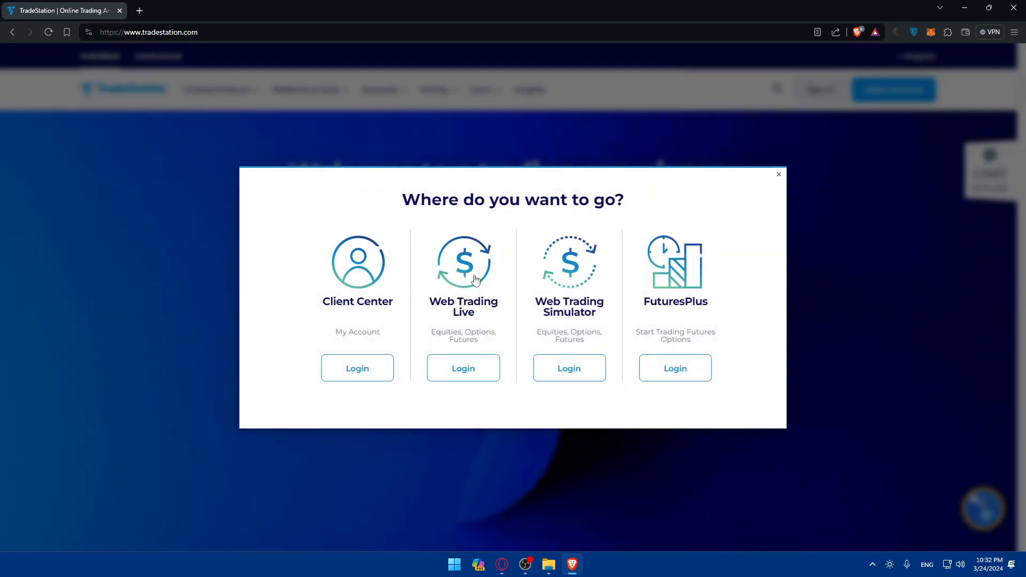
{"action": "mouse_move", "coordinate": [780, 177]}
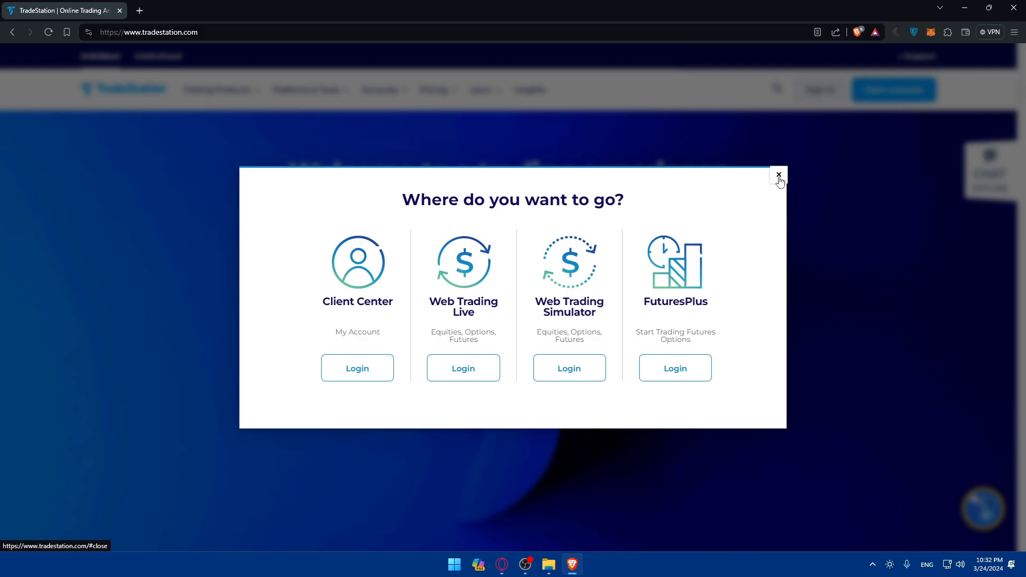
{"action": "left_click", "coordinate": [780, 177]}
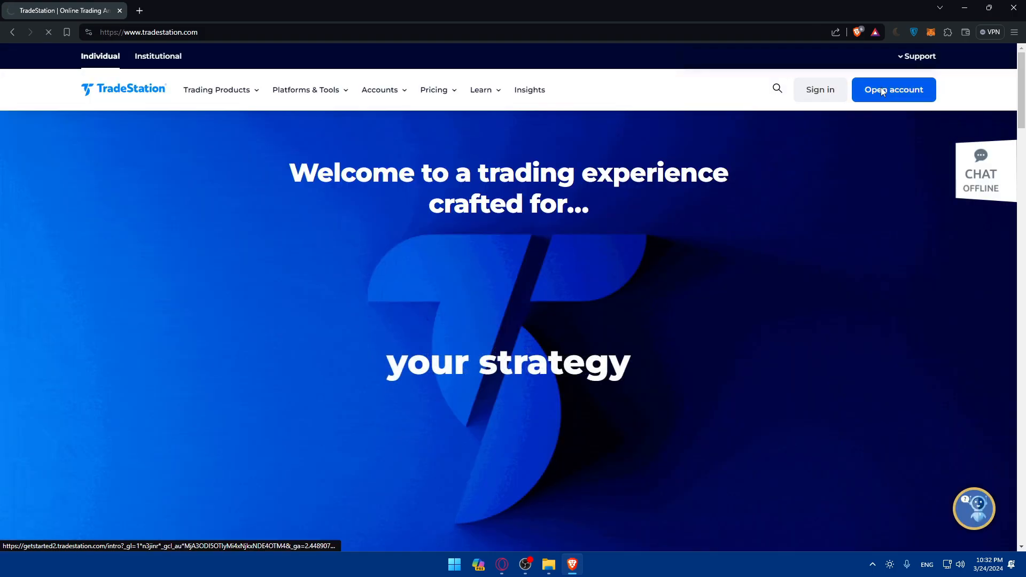
- Start a new account sign-up, look over the Account Setup form, then go back to the homepage
{"action": "left_click", "coordinate": [892, 90]}
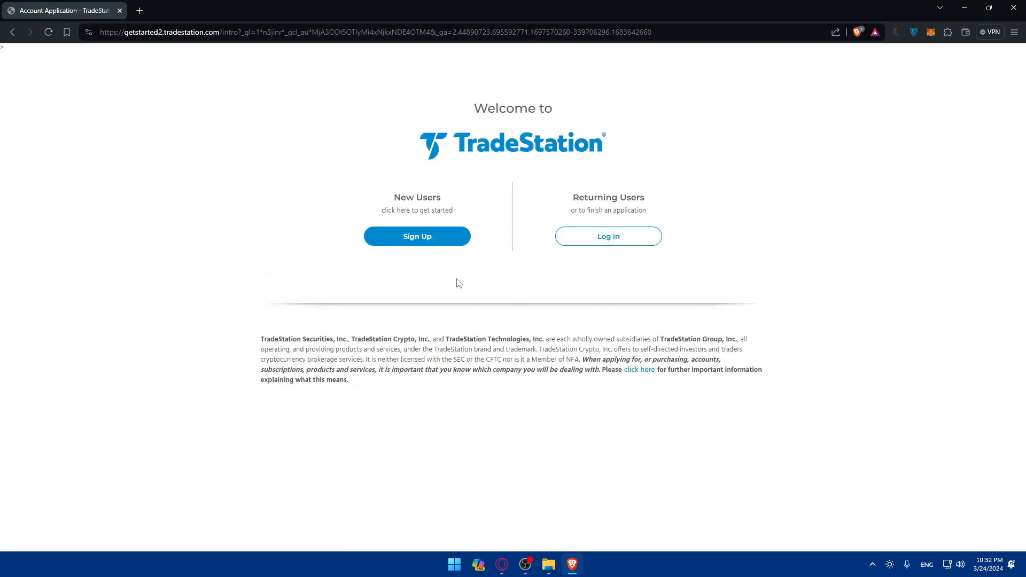
{"action": "left_click", "coordinate": [417, 236]}
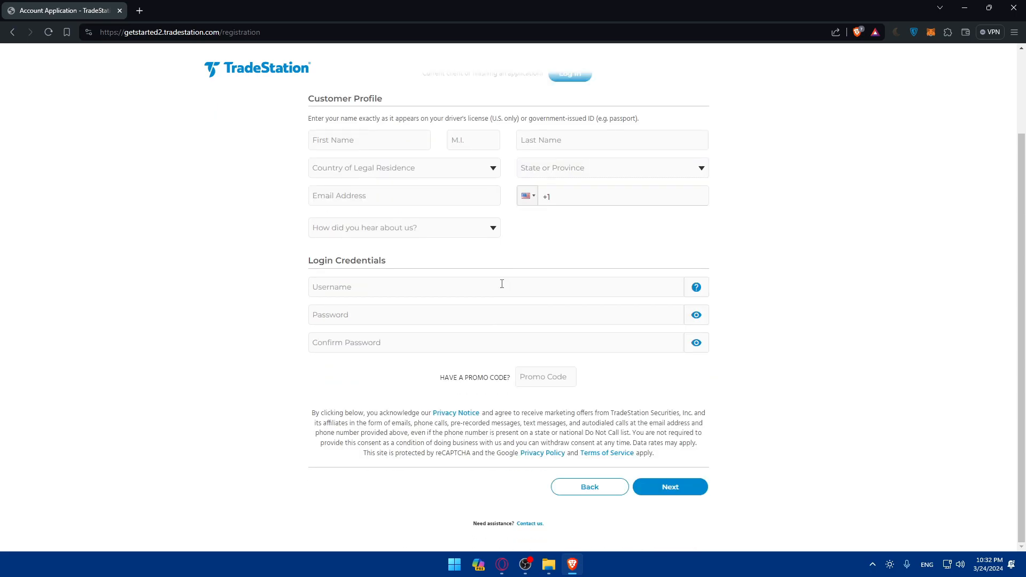
{"action": "scroll", "scroll_direction": "up", "scroll_amount": 3}
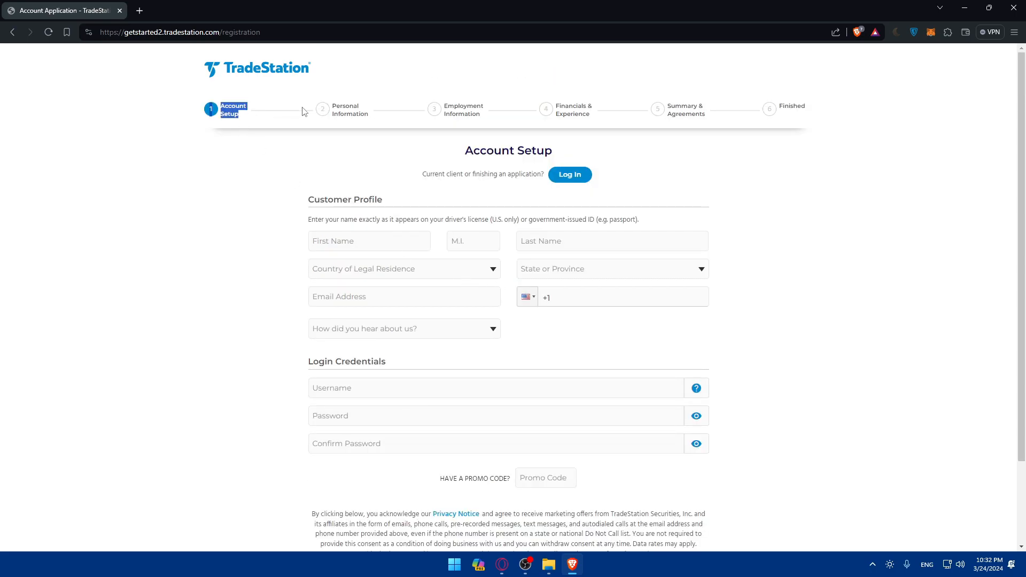
{"action": "mouse_move", "coordinate": [554, 107]}
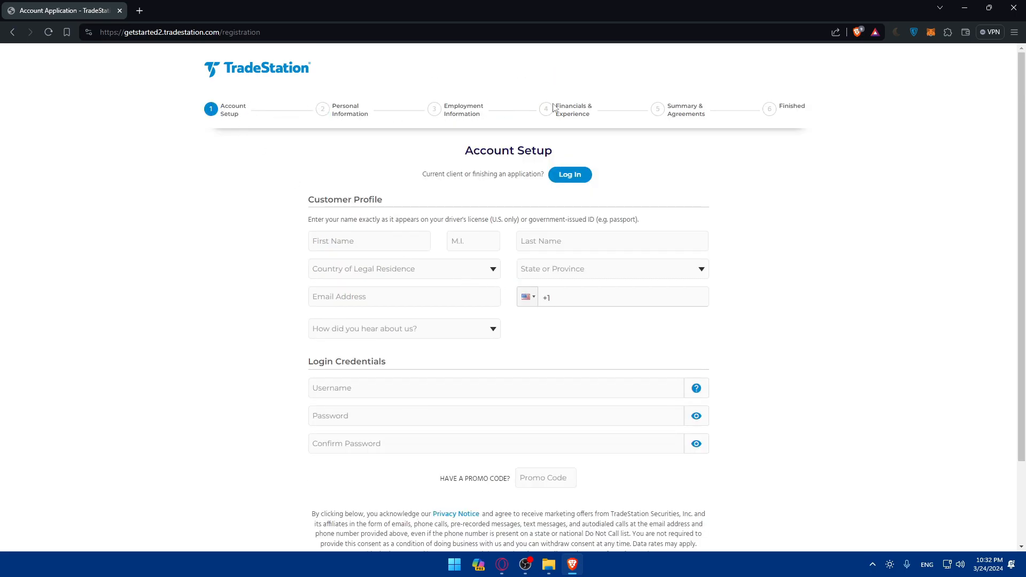
{"action": "mouse_move", "coordinate": [712, 124]}
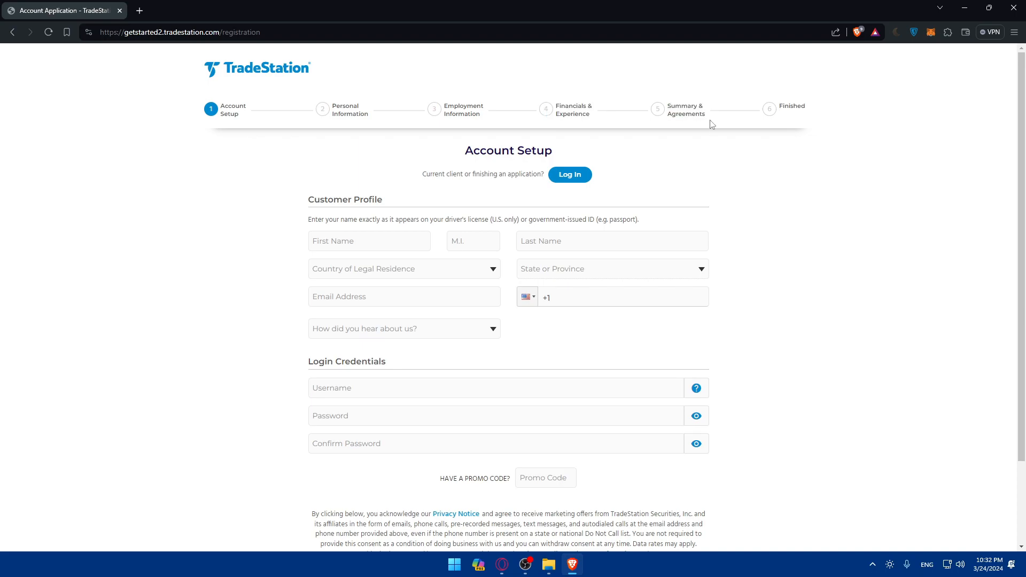
{"action": "left_click", "coordinate": [11, 32]}
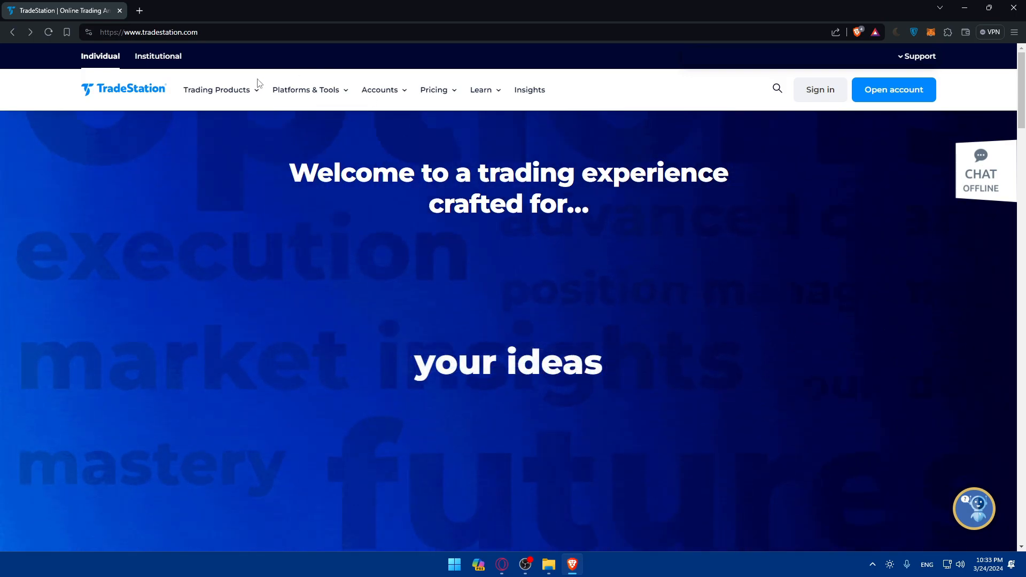
- From Trading Products, go to the Options page and scroll its content before returning to the top
{"action": "left_click", "coordinate": [217, 90]}
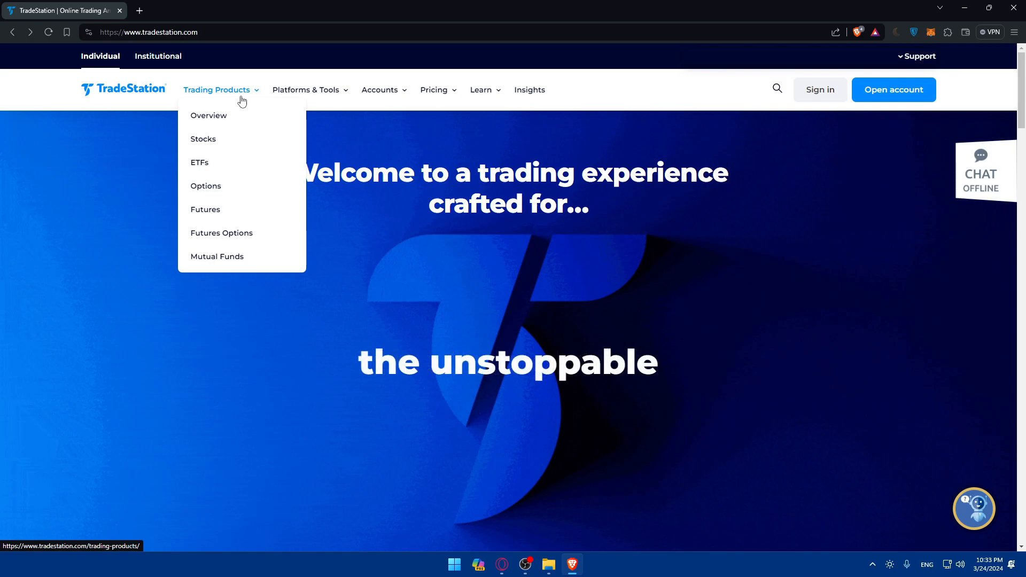
{"action": "mouse_move", "coordinate": [233, 151]}
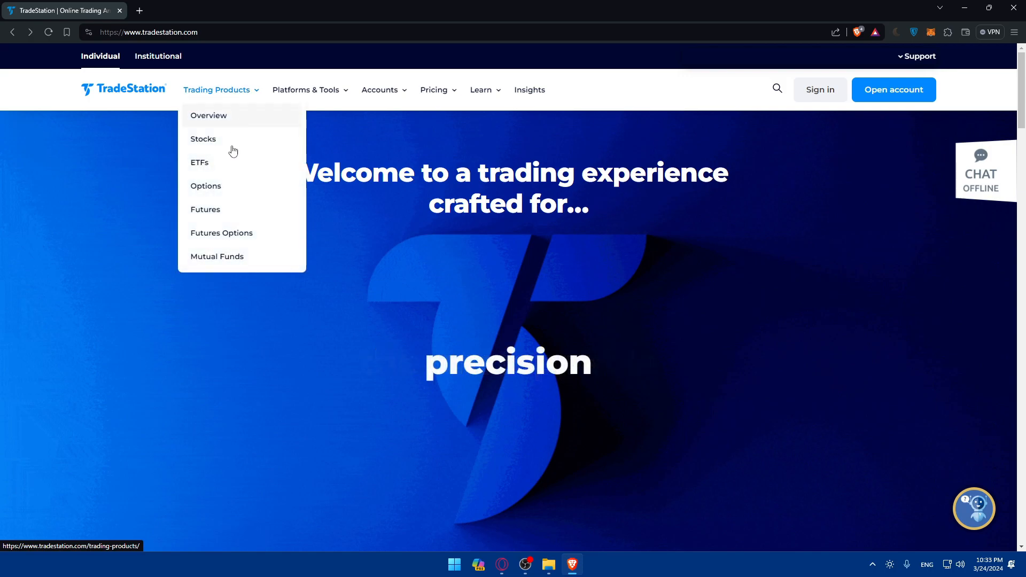
{"action": "left_click", "coordinate": [205, 186]}
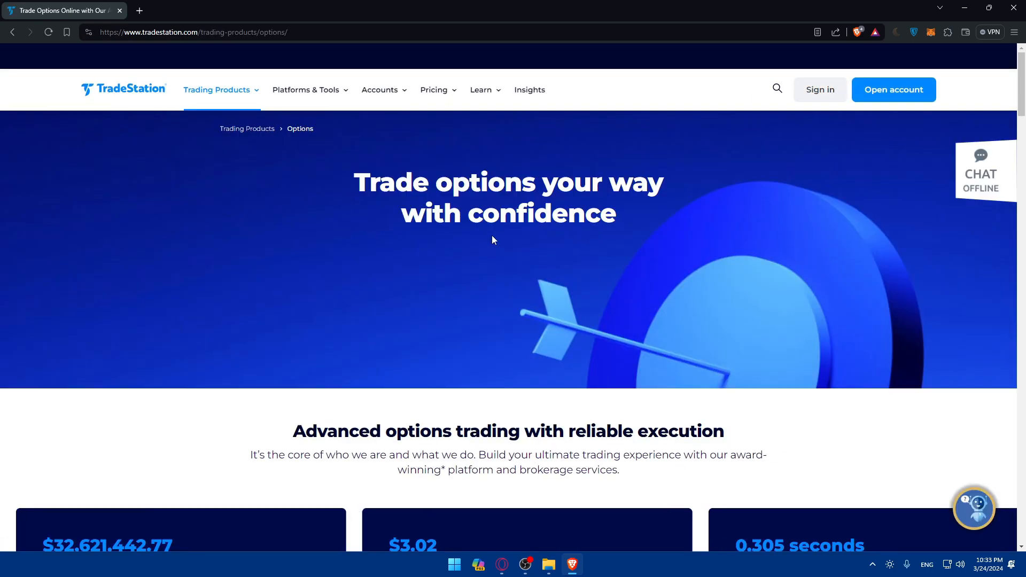
{"action": "scroll", "scroll_direction": "down", "scroll_amount": 3}
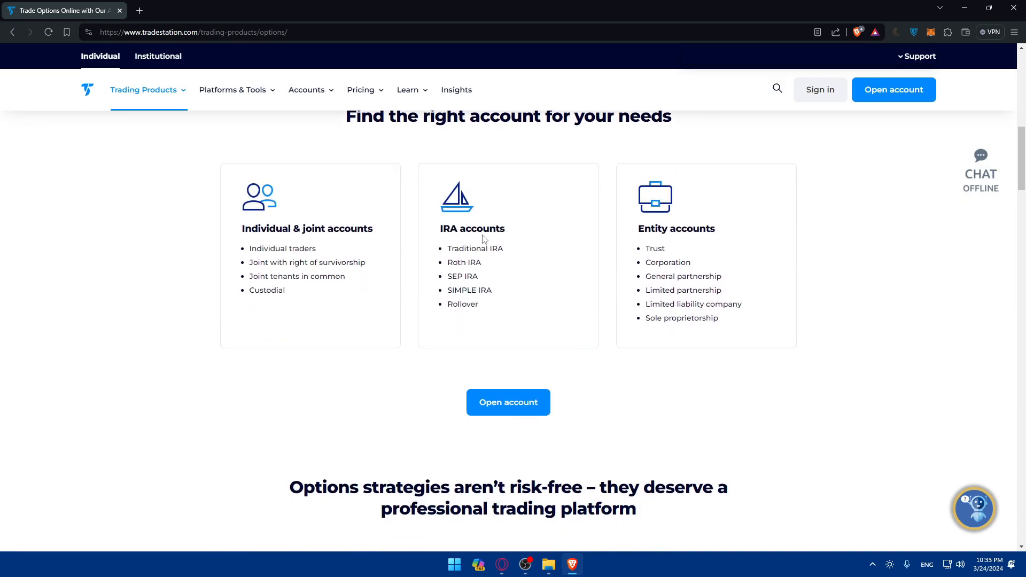
{"action": "scroll", "scroll_direction": "up", "scroll_amount": 3}
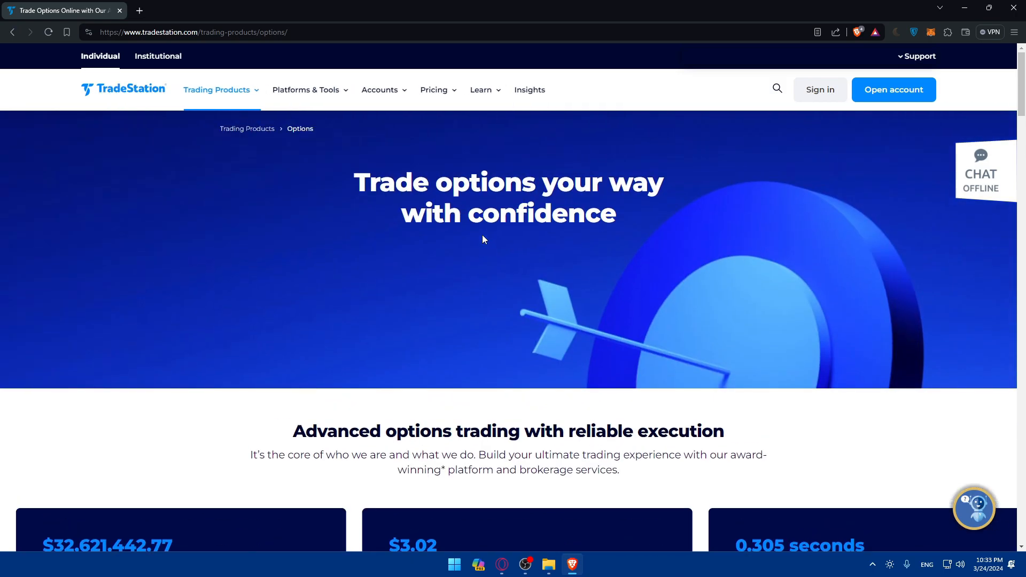
{"action": "mouse_move", "coordinate": [449, 253]}
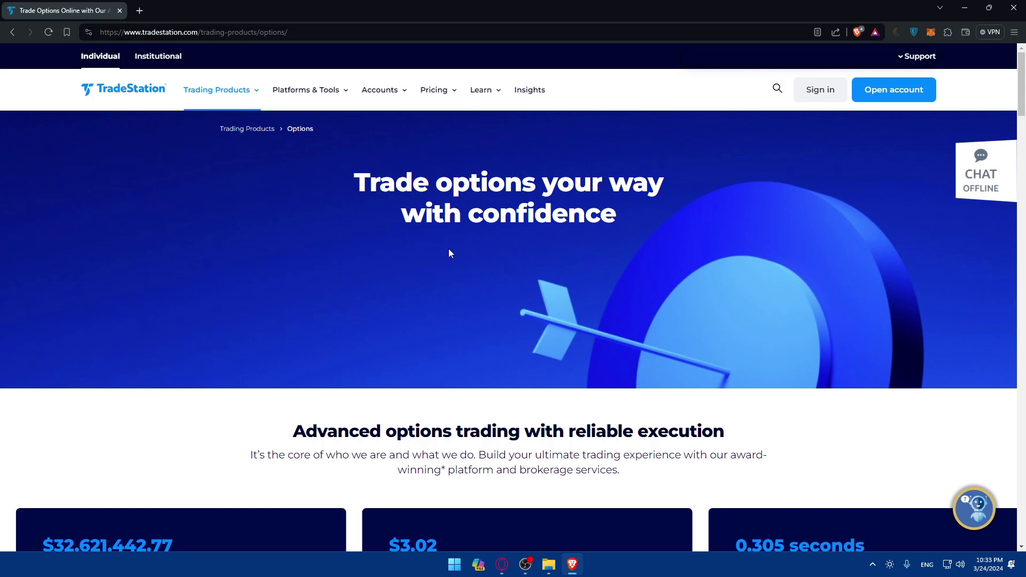
{"action": "mouse_move", "coordinate": [804, 187]}
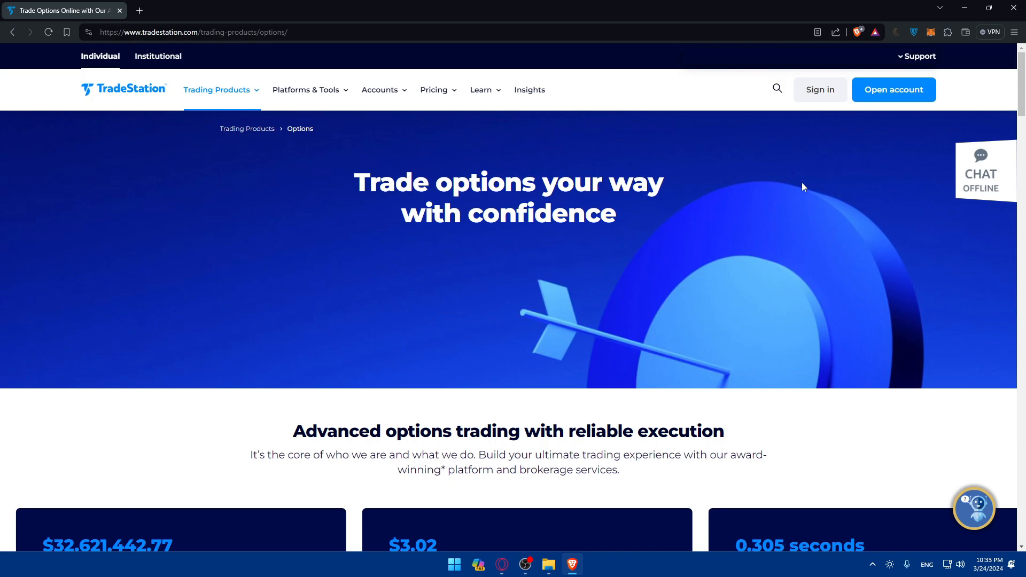
{"action": "mouse_move", "coordinate": [686, 183]}
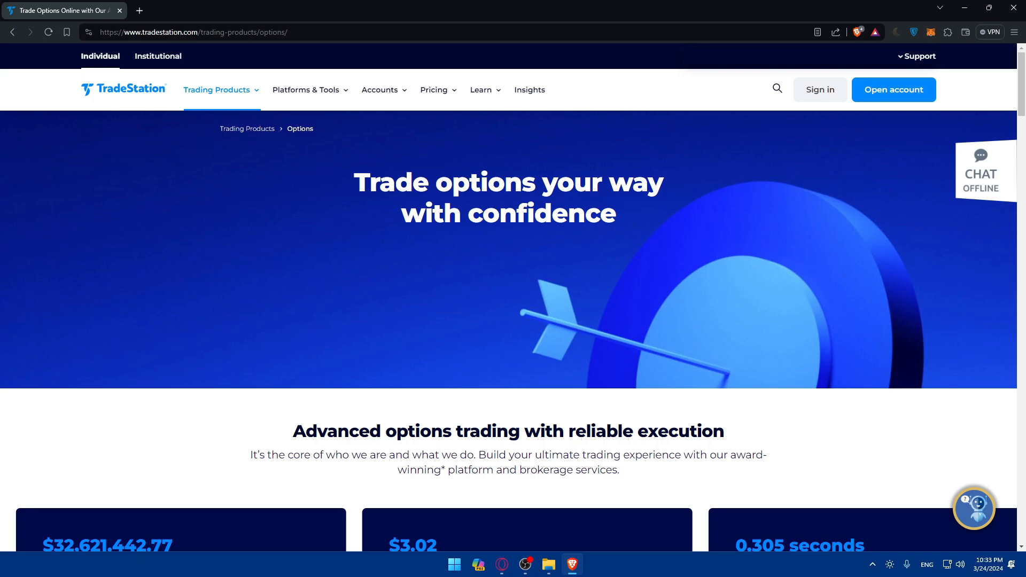
{"action": "mouse_move", "coordinate": [424, 198]}
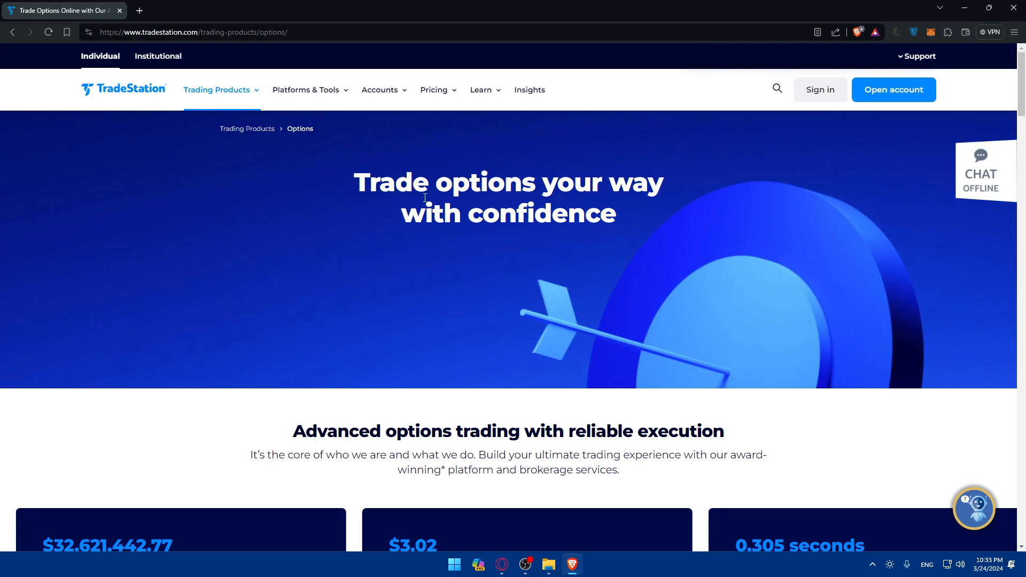
{"action": "left_click", "coordinate": [217, 89]}
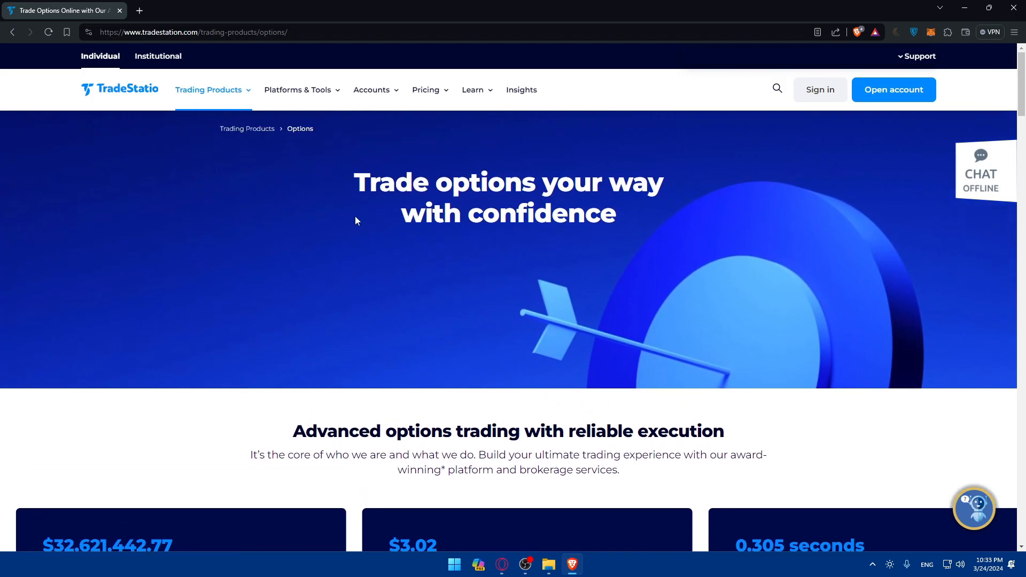
- Scroll down the Options page and advance the execution statistics carousel
{"action": "scroll", "scroll_direction": "down", "scroll_amount": 3}
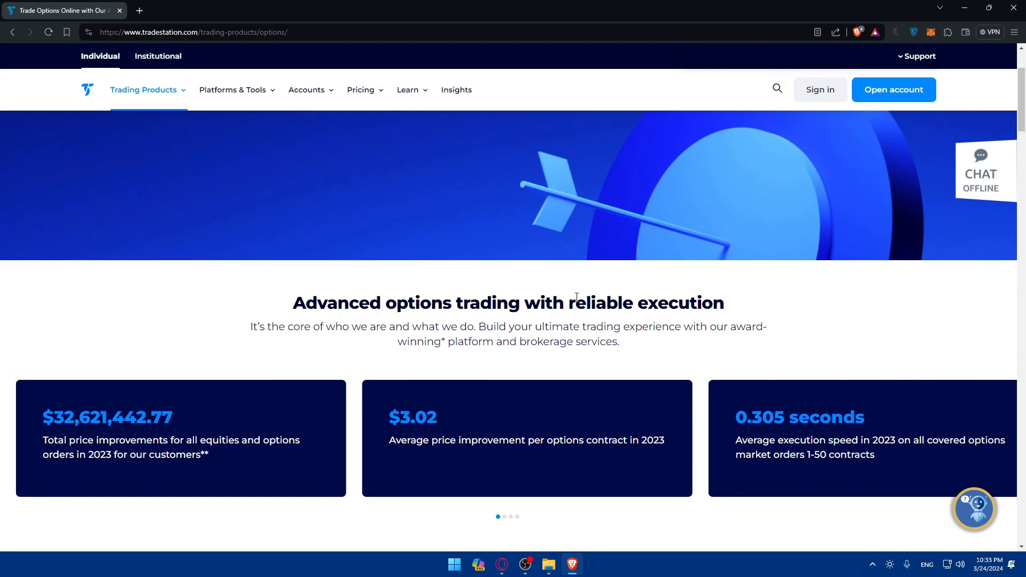
{"action": "mouse_move", "coordinate": [250, 326]}
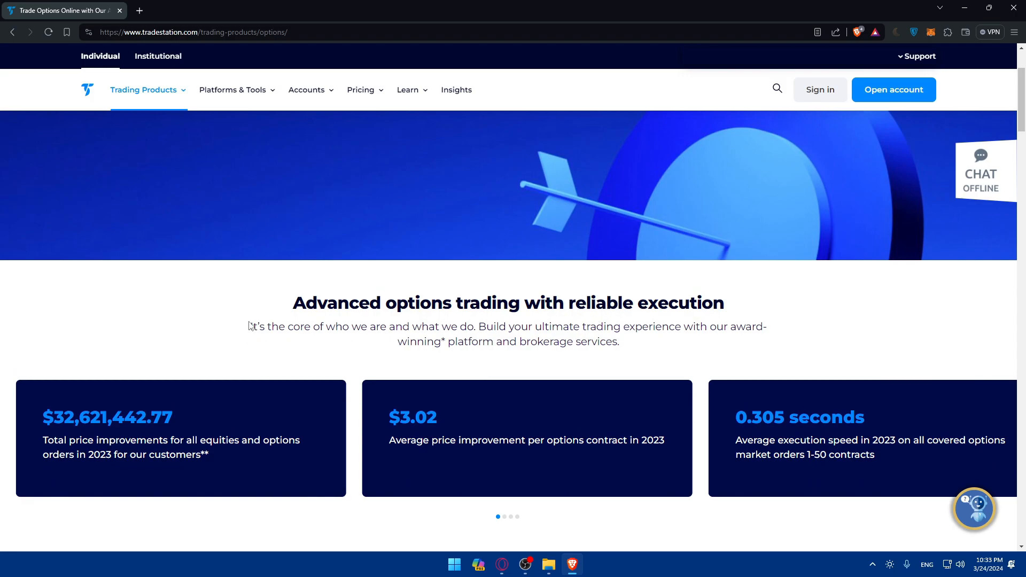
{"action": "mouse_move", "coordinate": [406, 330]}
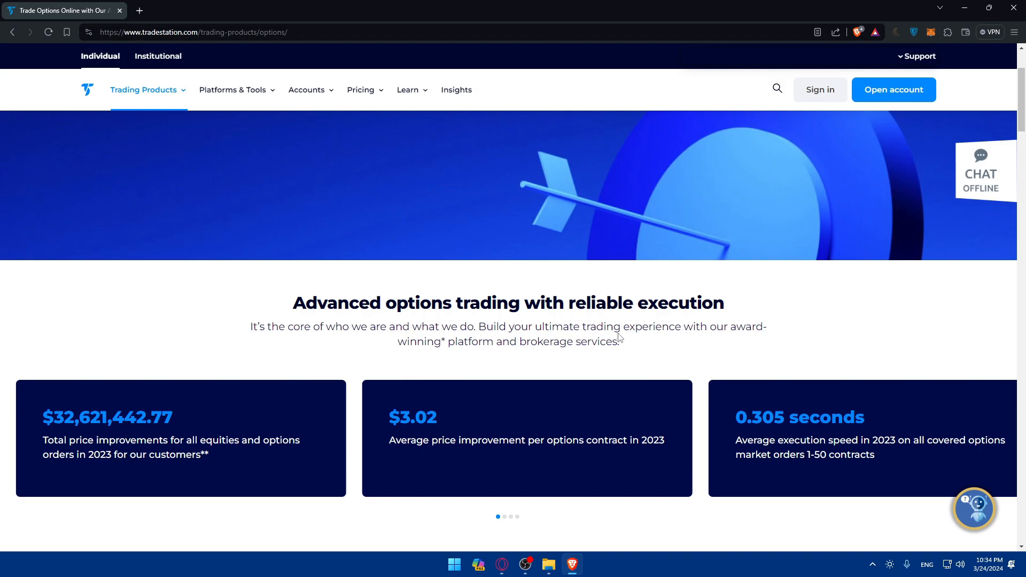
{"action": "mouse_move", "coordinate": [550, 345]}
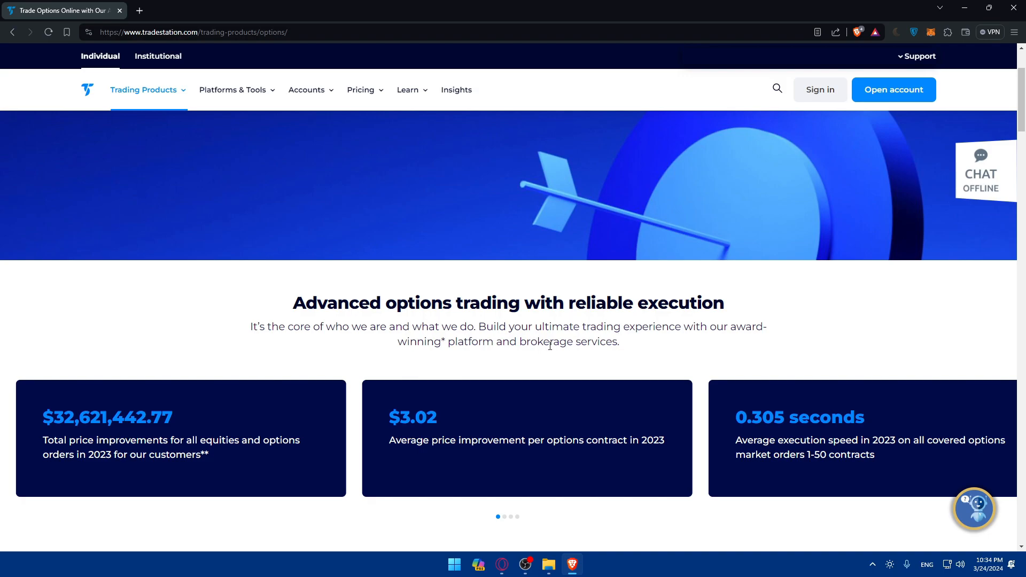
{"action": "scroll", "scroll_direction": "down", "scroll_amount": 3}
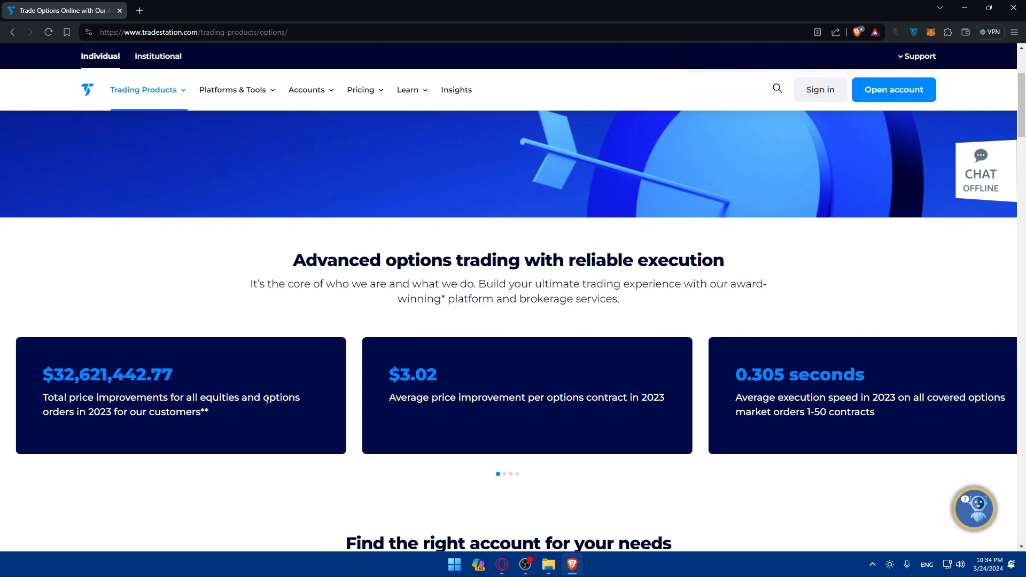
{"action": "mouse_move", "coordinate": [124, 415]}
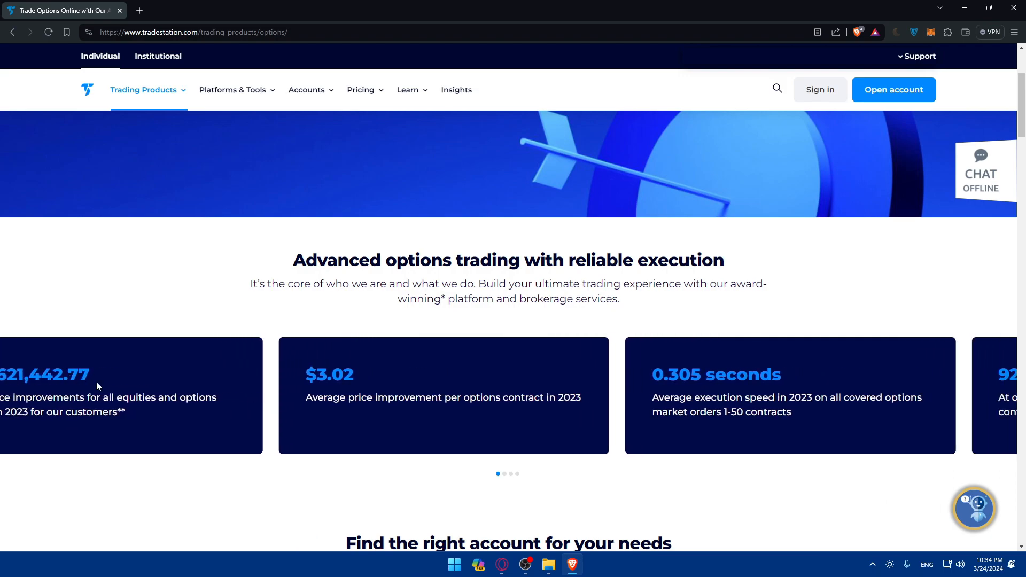
{"action": "left_click", "coordinate": [504, 473]}
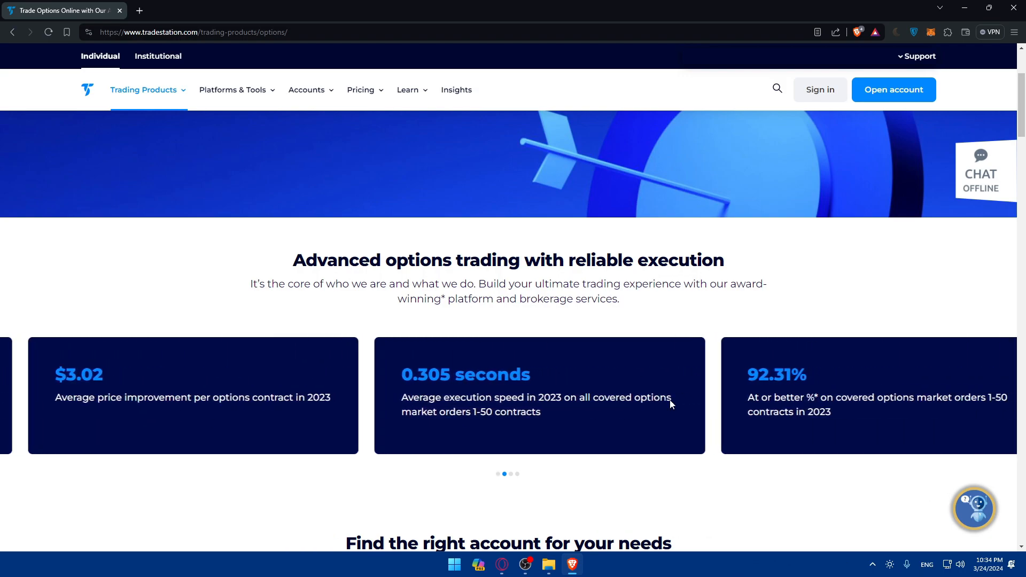
{"action": "scroll", "scroll_direction": "down", "scroll_amount": 3}
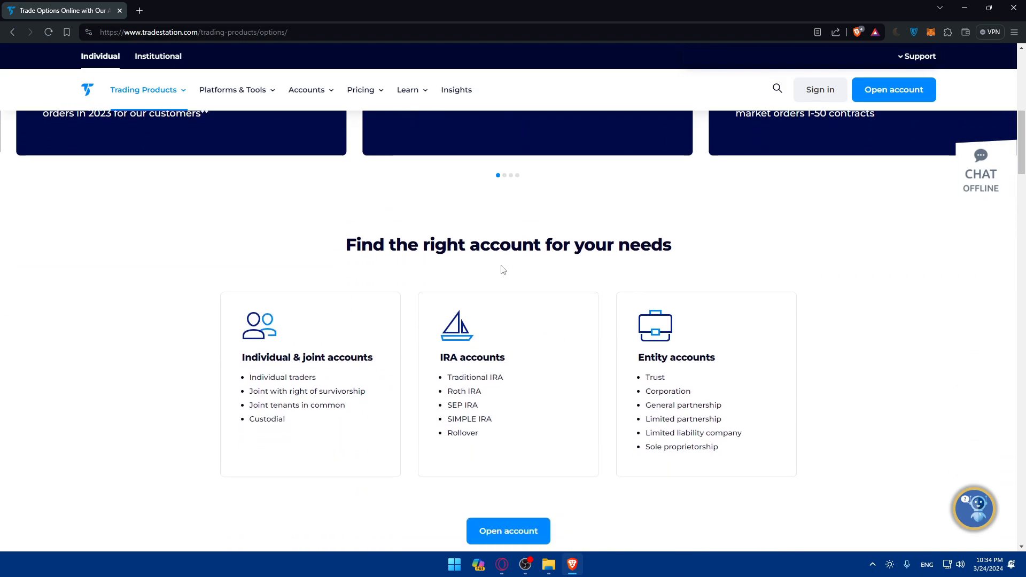
- Highlight the Individual & joint accounts heading and nearby account-type text in the accounts section
{"action": "double_click", "coordinate": [307, 357]}
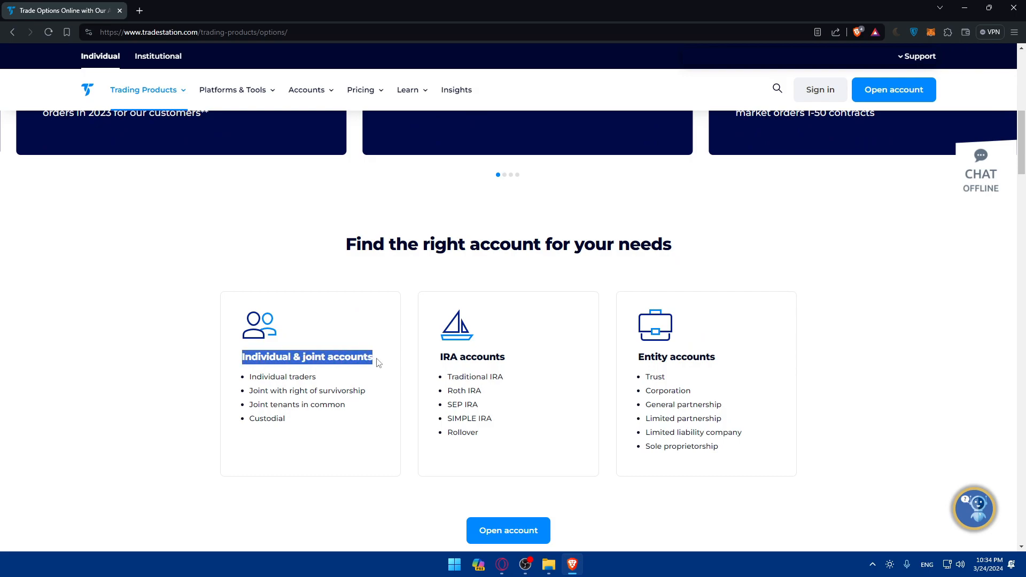
{"action": "left_click", "coordinate": [282, 376]}
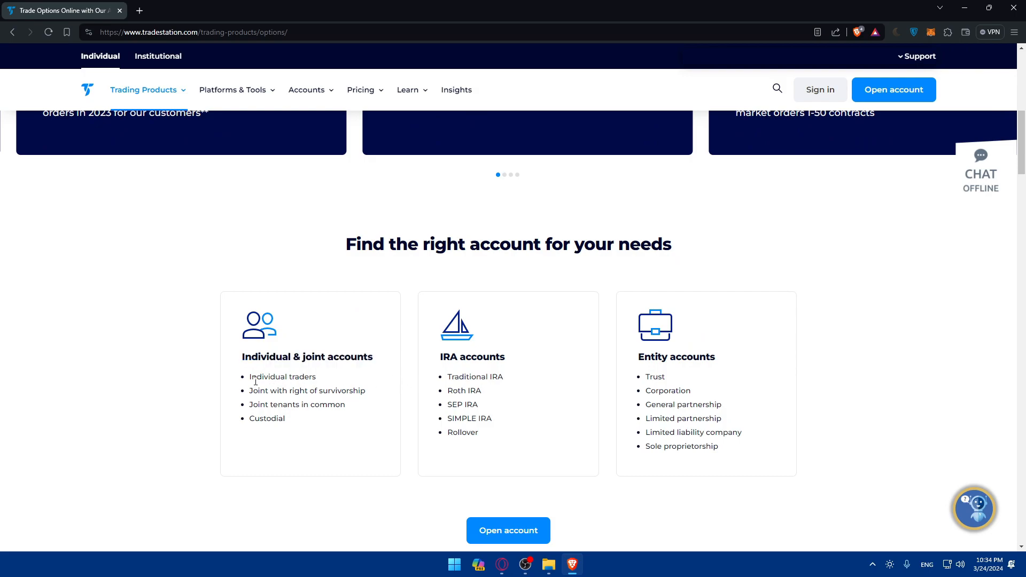
{"action": "double_click", "coordinate": [282, 376]}
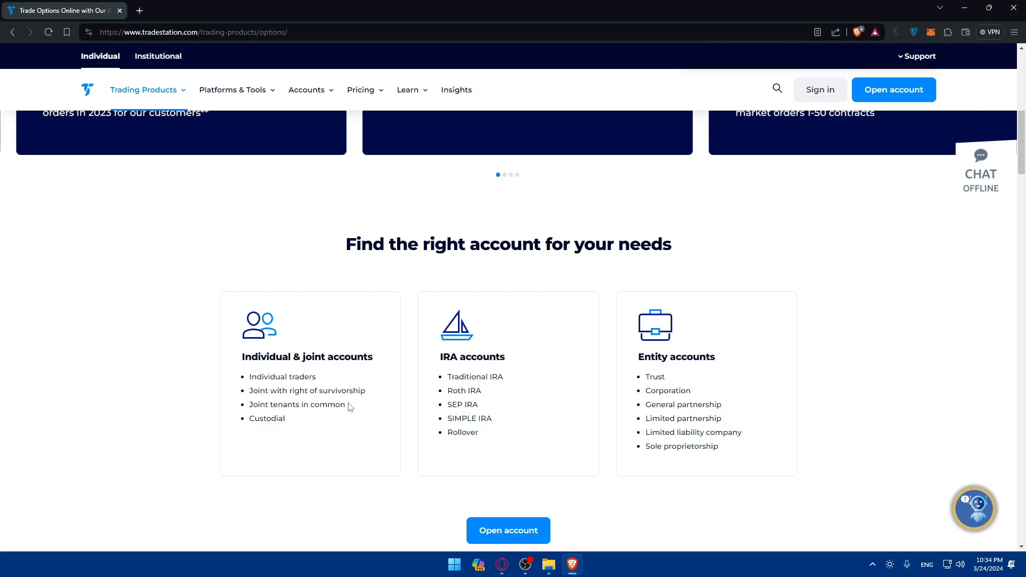
{"action": "mouse_move", "coordinate": [295, 425]}
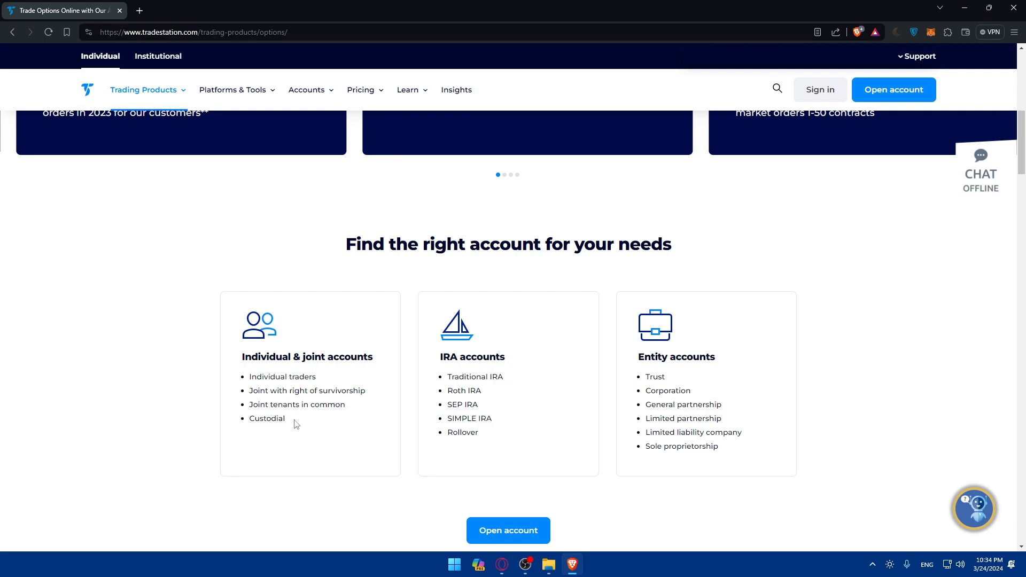
{"action": "double_click", "coordinate": [266, 418]}
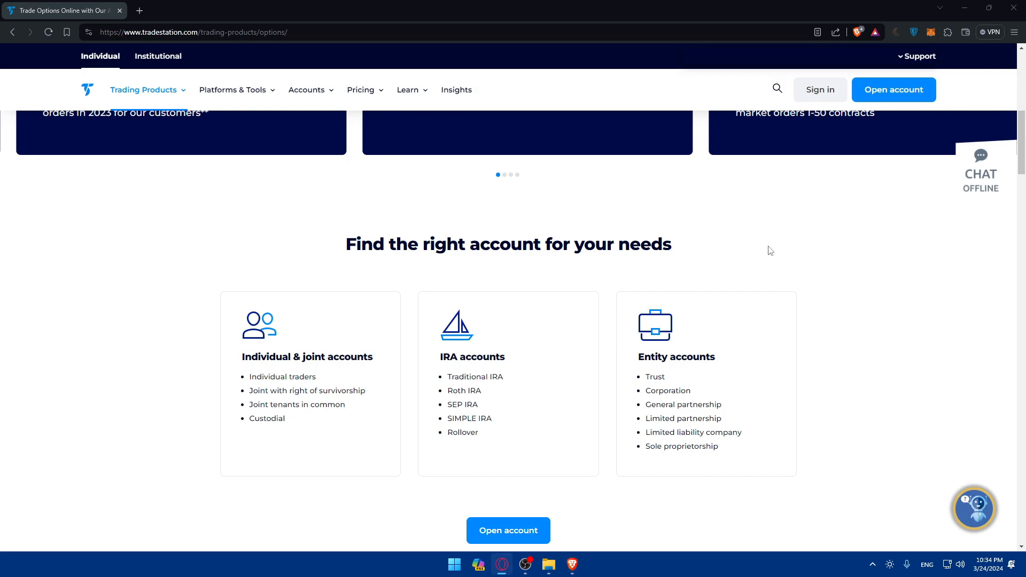
{"action": "mouse_move", "coordinate": [485, 386]}
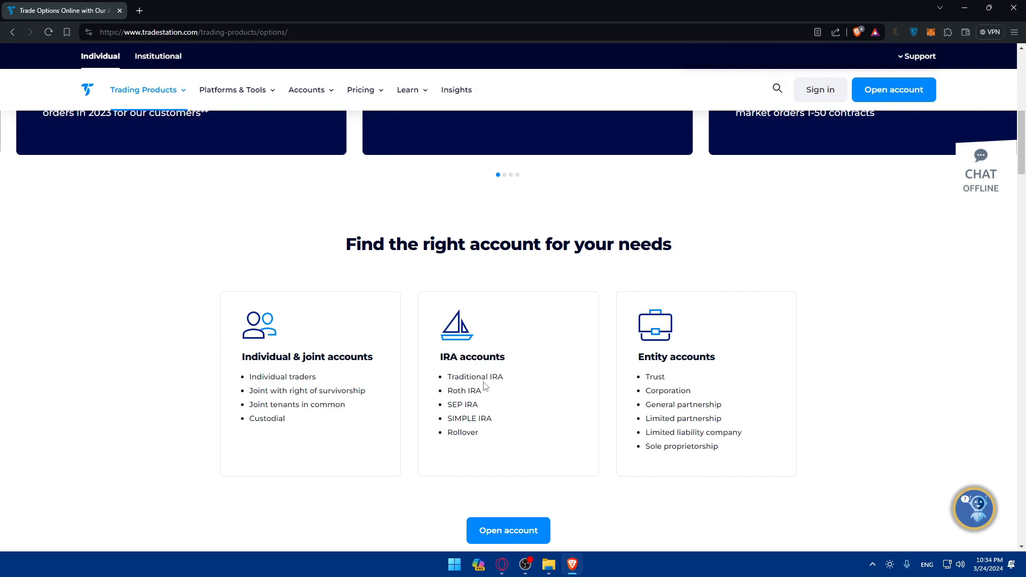
{"action": "mouse_move", "coordinate": [687, 375]}
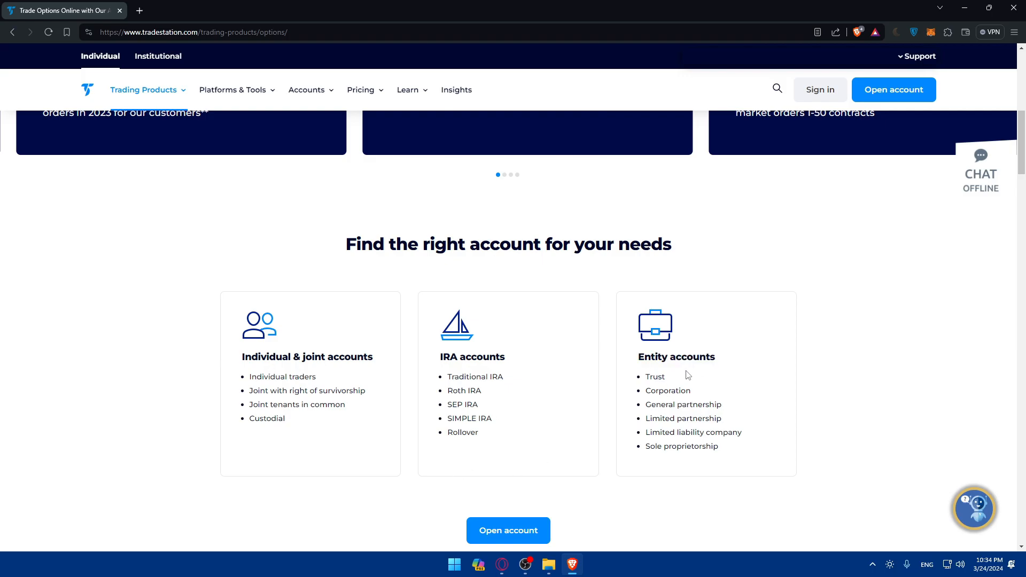
- Scroll through the strategies, pricing and footer sections, then back up to the page header
{"action": "scroll", "scroll_direction": "down", "scroll_amount": 3}
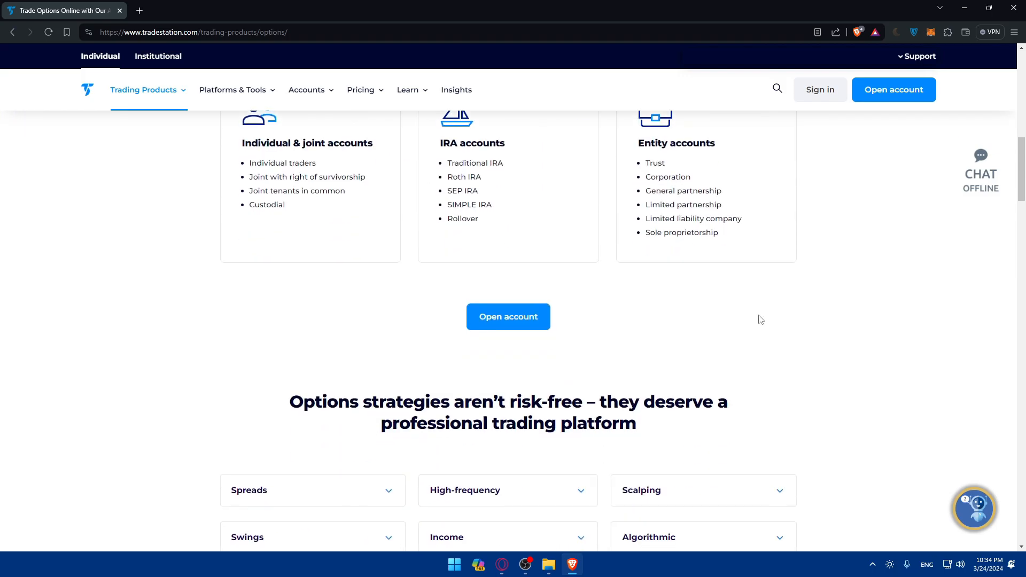
{"action": "scroll", "scroll_direction": "down", "scroll_amount": 3}
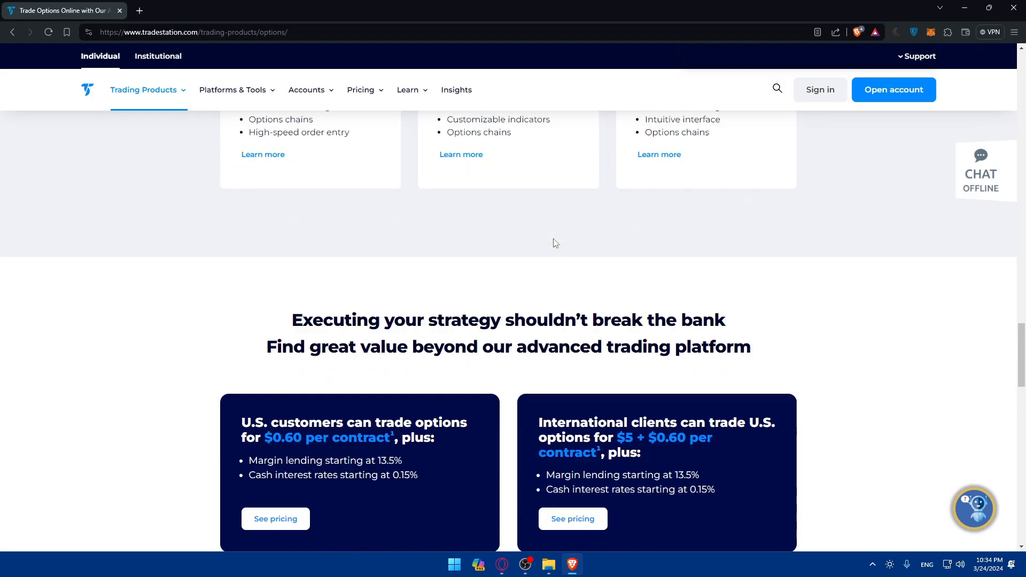
{"action": "scroll", "scroll_direction": "down", "scroll_amount": 3}
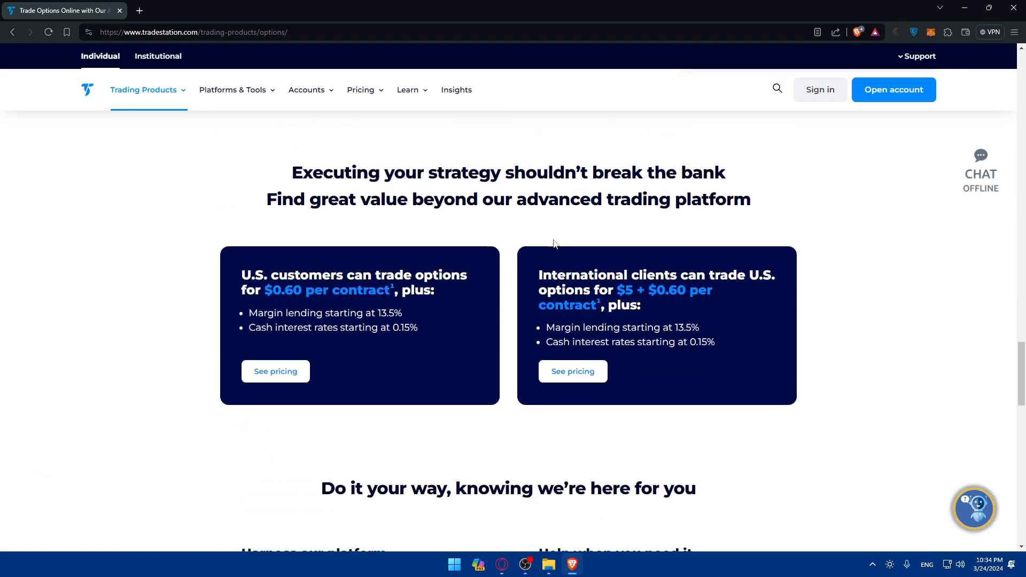
{"action": "scroll", "scroll_direction": "down", "scroll_amount": 3}
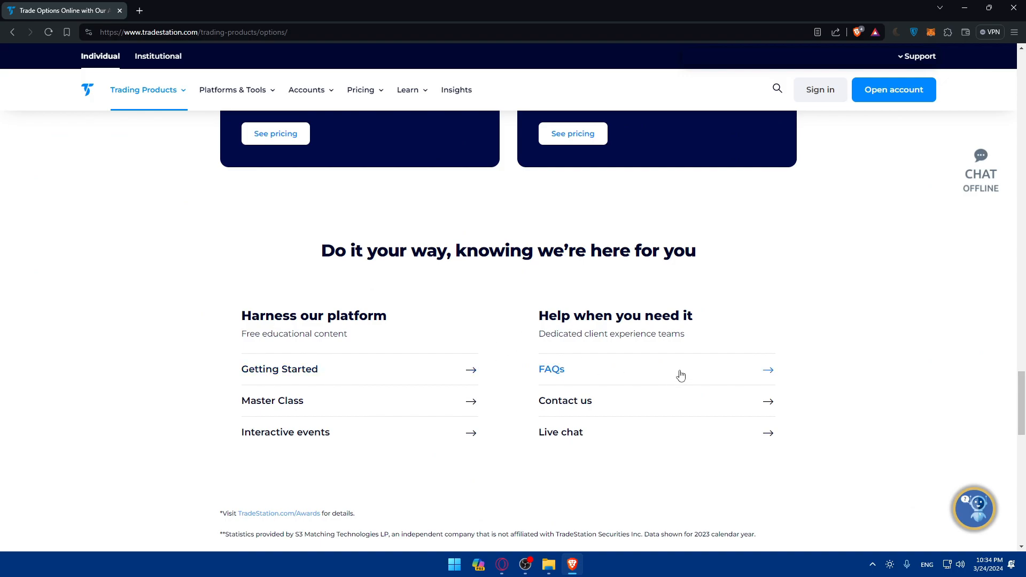
{"action": "scroll", "scroll_direction": "down", "scroll_amount": 3}
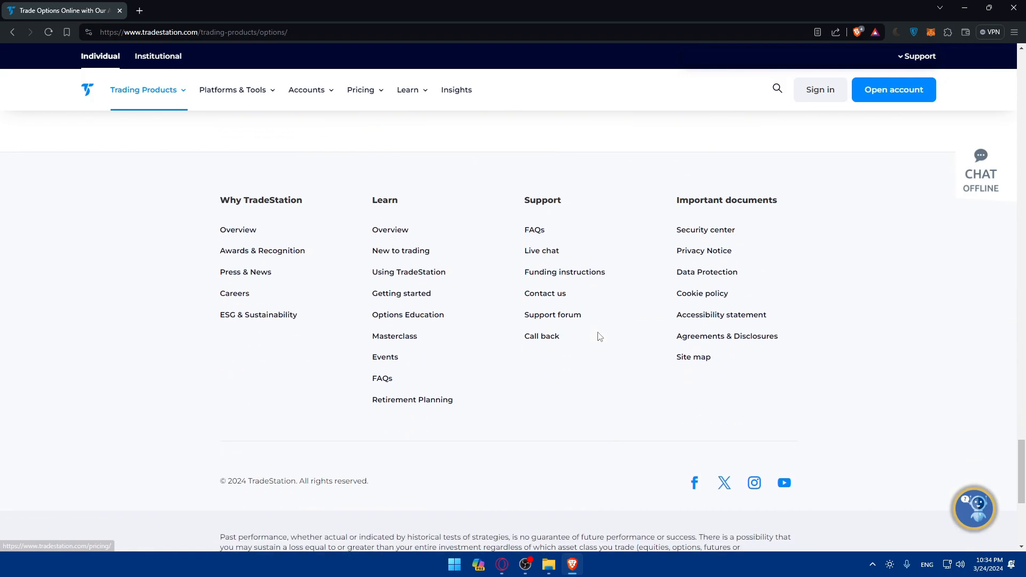
{"action": "scroll", "scroll_direction": "up", "scroll_amount": 3}
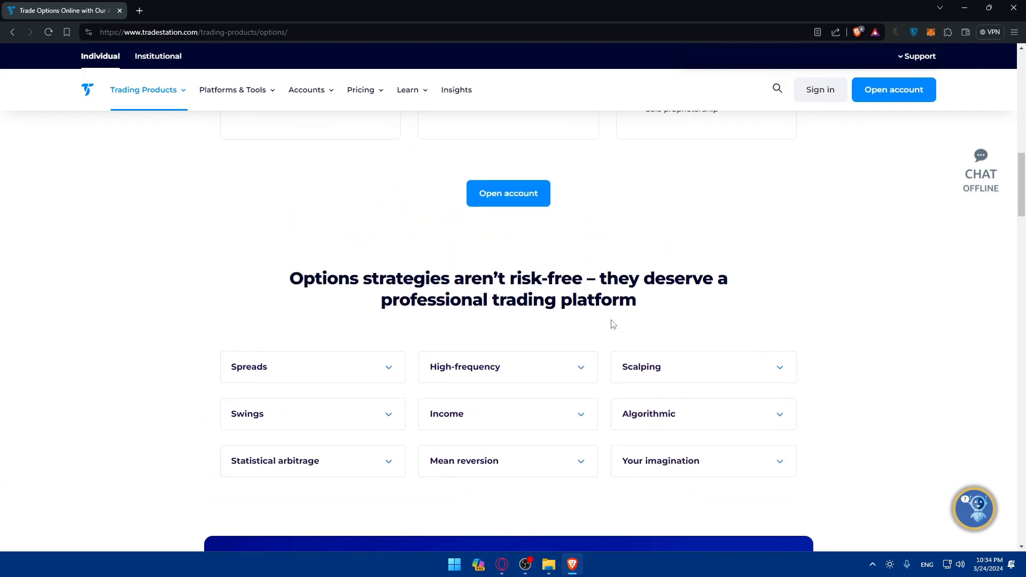
{"action": "scroll", "scroll_direction": "up", "scroll_amount": 3}
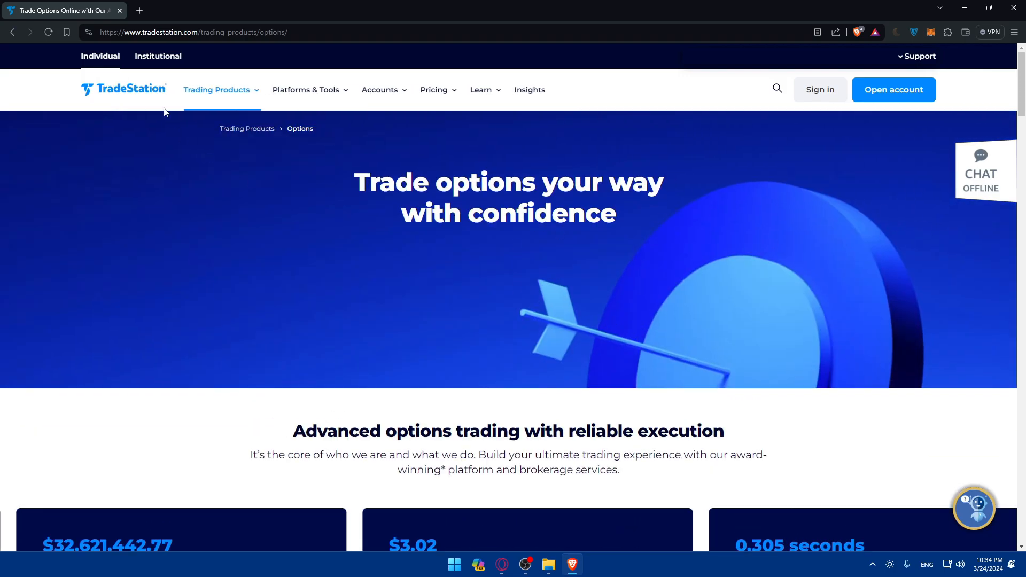
- In a new tab, search Google for 'trade options on tradestation'
{"action": "left_click", "coordinate": [267, 10]}
{"action": "type", "text": "trade options on"}
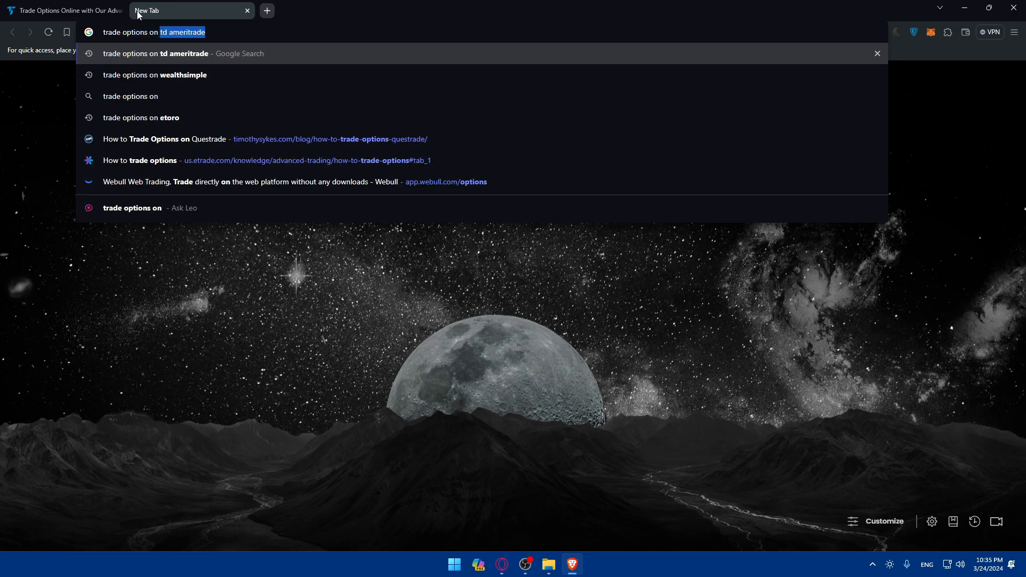
{"action": "type", "text": "trsa"}
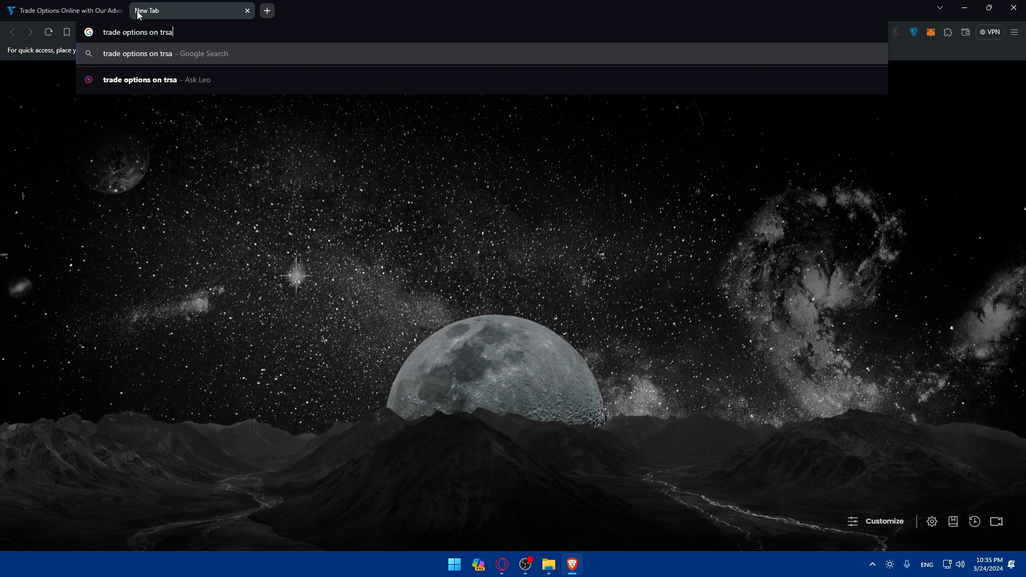
{"action": "type", "text": "desat"}
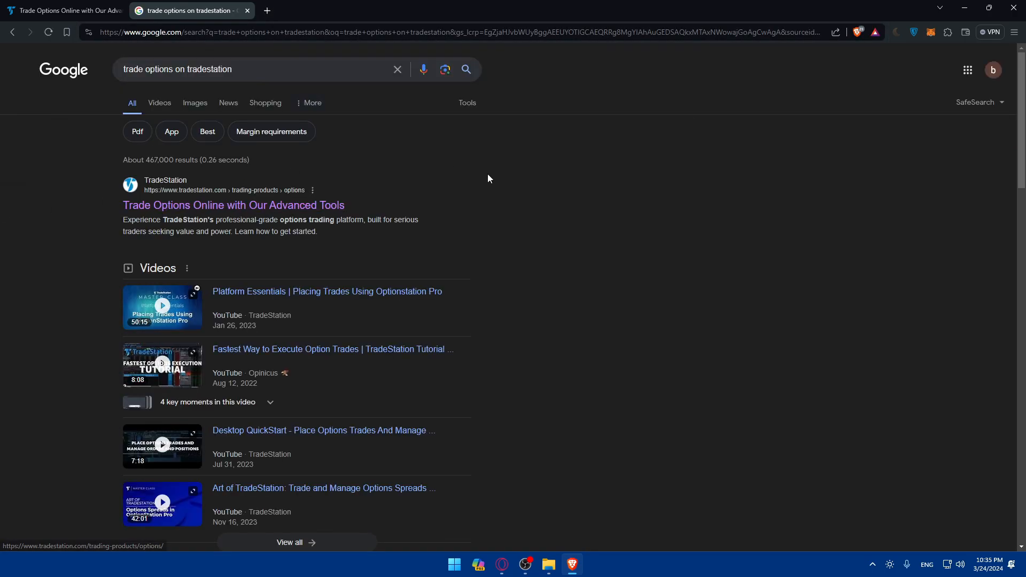
- Scroll the results and bring up the preview of the 'Fastest Way to Execute Option Trades' tutorial video
{"action": "scroll", "scroll_direction": "down", "scroll_amount": 3}
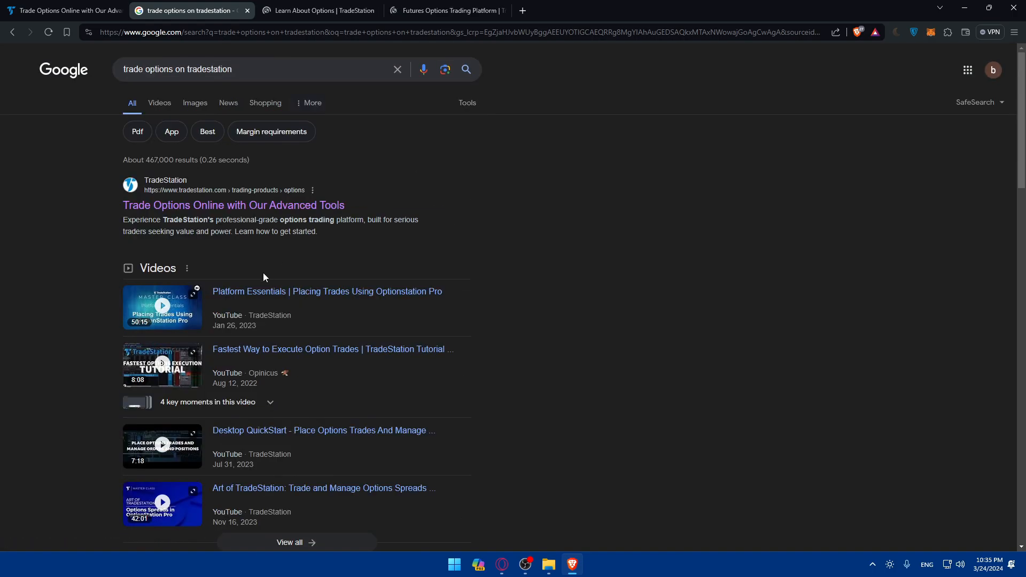
{"action": "scroll", "scroll_direction": "down", "scroll_amount": 3}
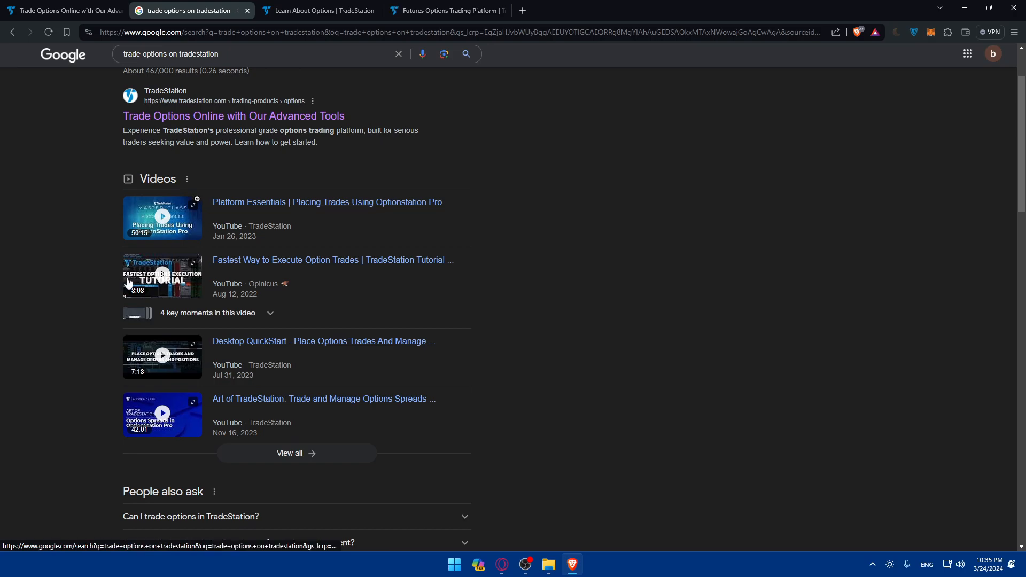
{"action": "left_click", "coordinate": [163, 276]}
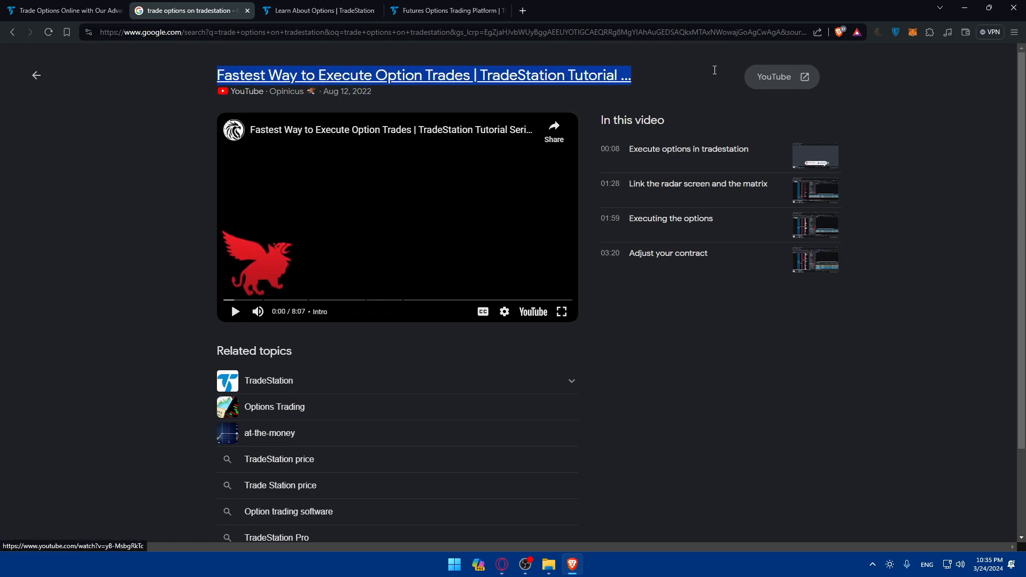
{"action": "mouse_move", "coordinate": [638, 22]}
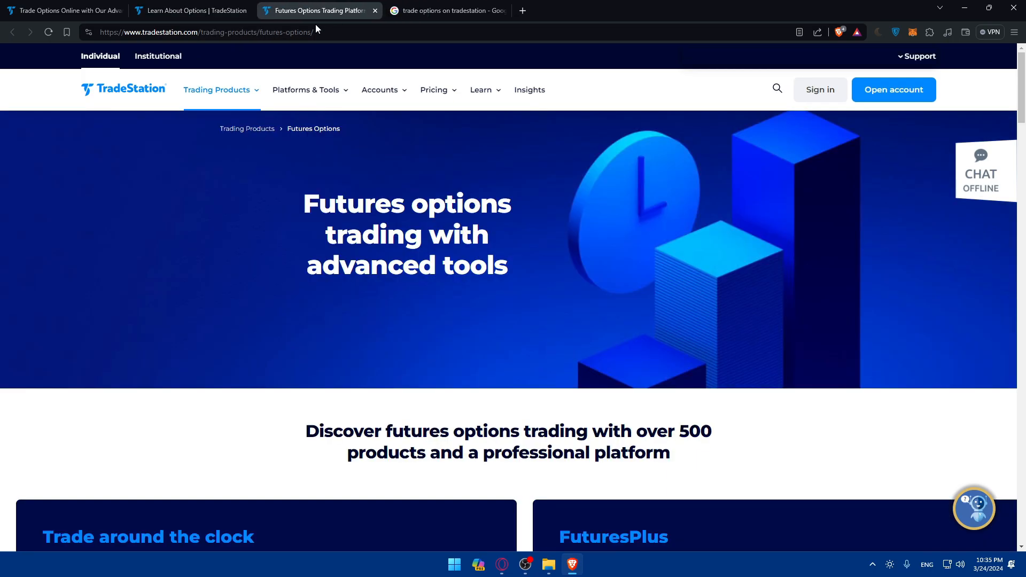
- On the Learn About Options tab, scroll through The Basics and Understanding the Risks article lists
{"action": "left_click", "coordinate": [191, 10]}
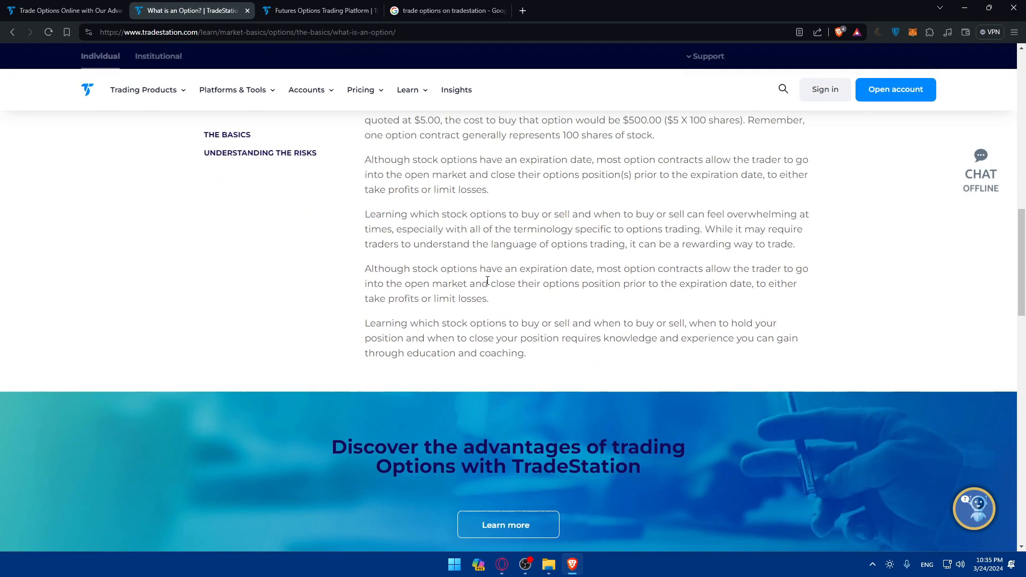
{"action": "scroll", "scroll_direction": "up", "scroll_amount": 3}
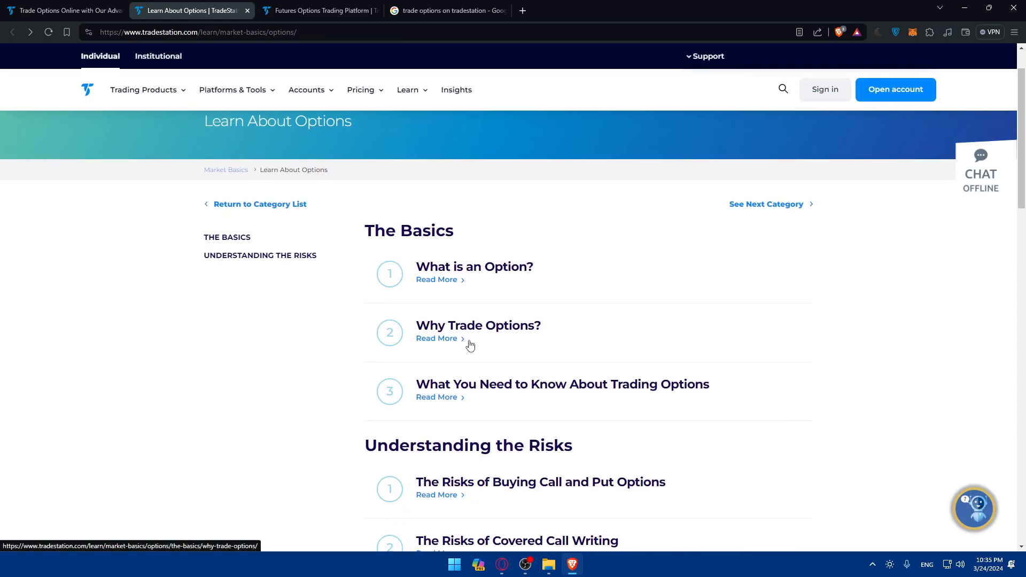
{"action": "scroll", "scroll_direction": "down", "scroll_amount": 3}
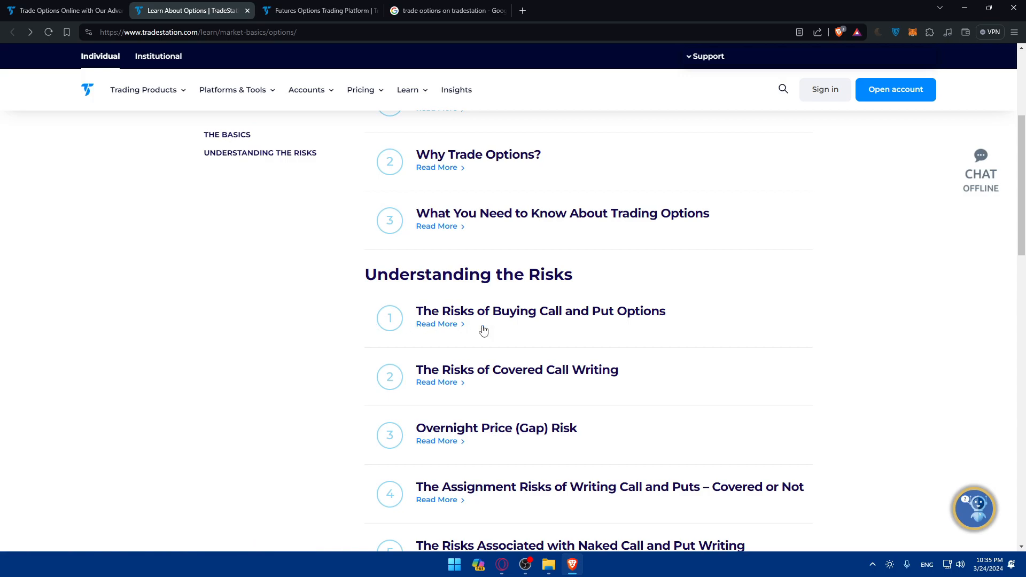
{"action": "mouse_move", "coordinate": [440, 362]}
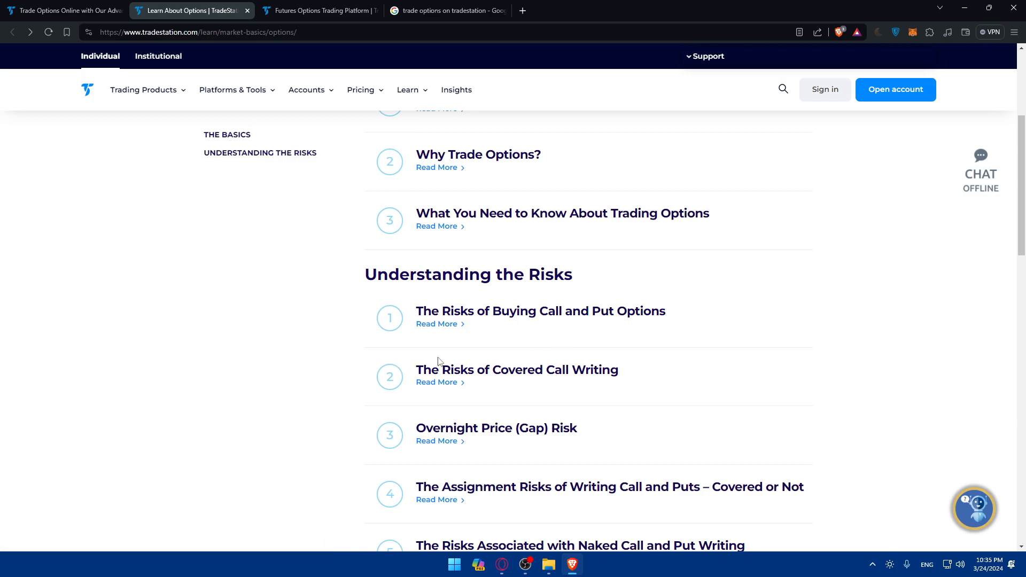
{"action": "scroll", "scroll_direction": "down", "scroll_amount": 3}
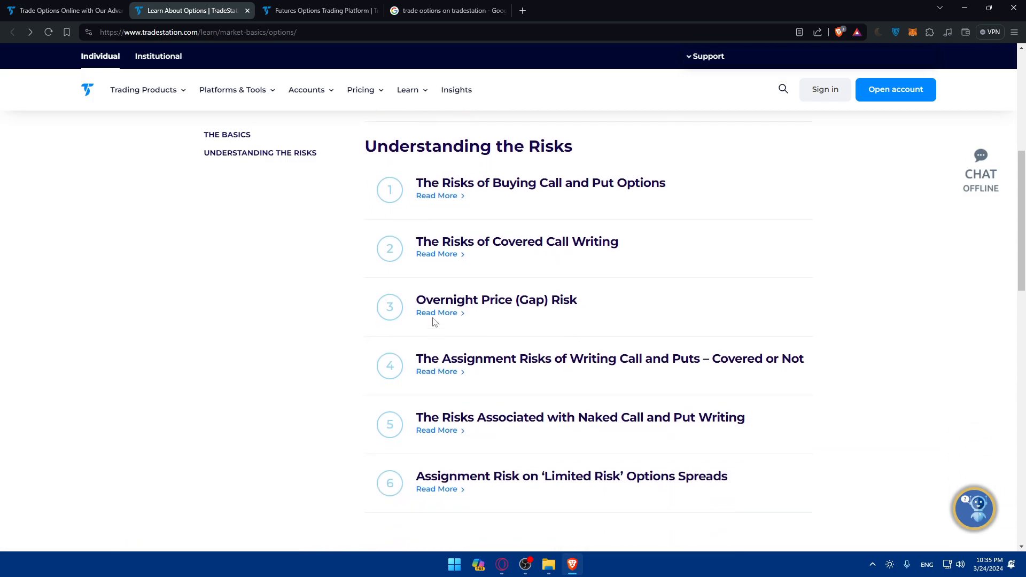
{"action": "mouse_move", "coordinate": [557, 384]}
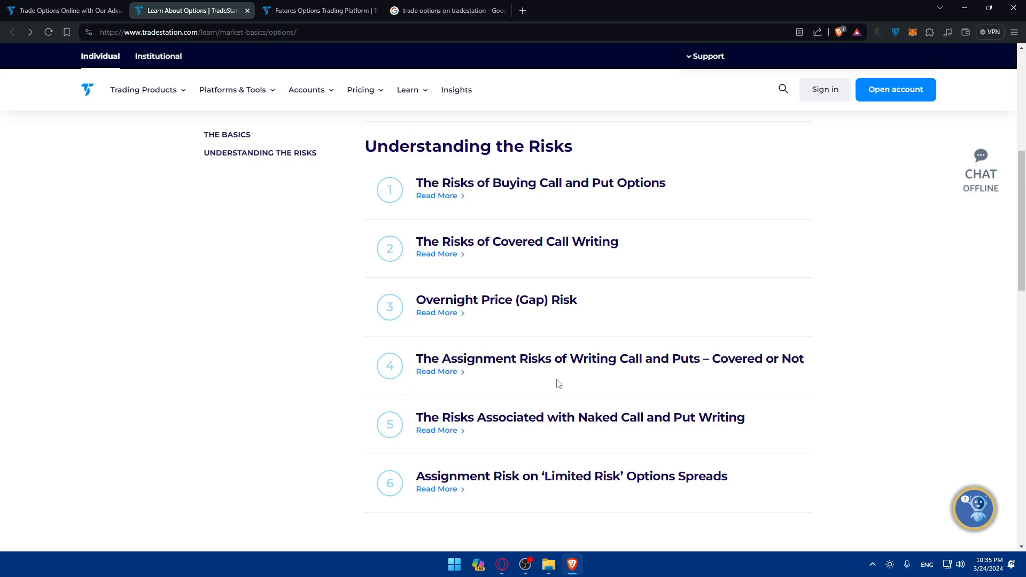
{"action": "mouse_move", "coordinate": [712, 387]}
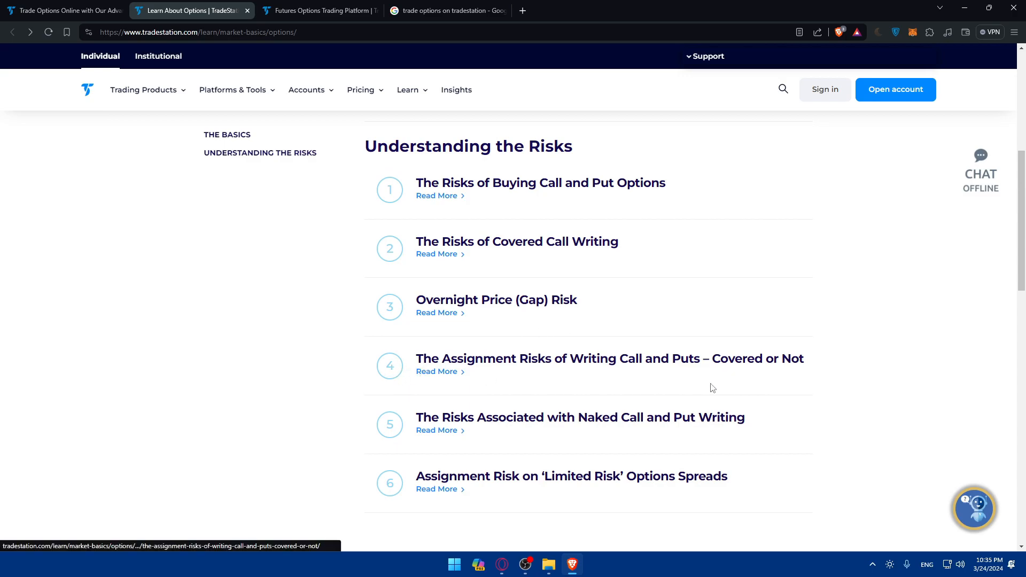
{"action": "mouse_move", "coordinate": [620, 434]}
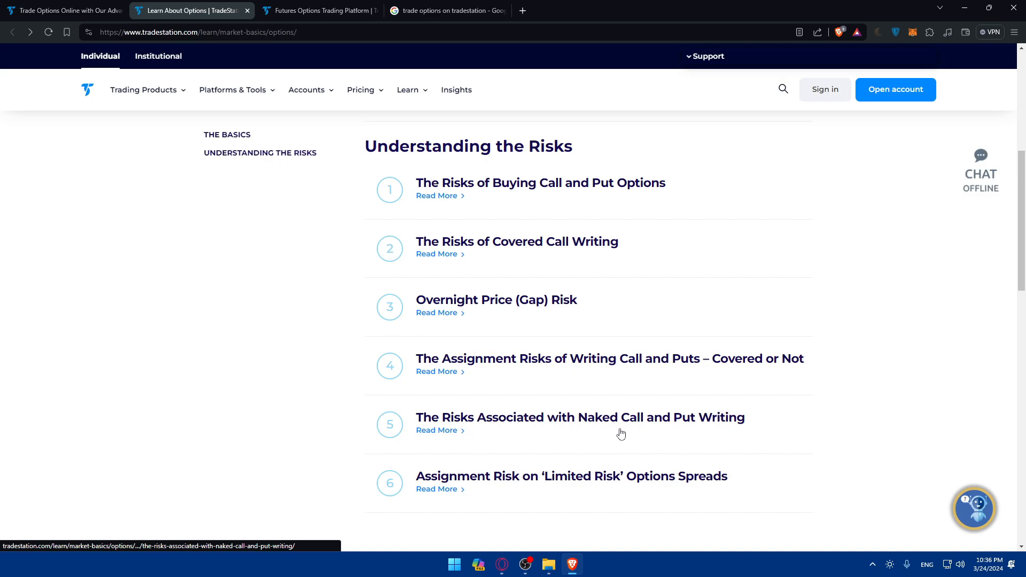
{"action": "scroll", "scroll_direction": "down", "scroll_amount": 3}
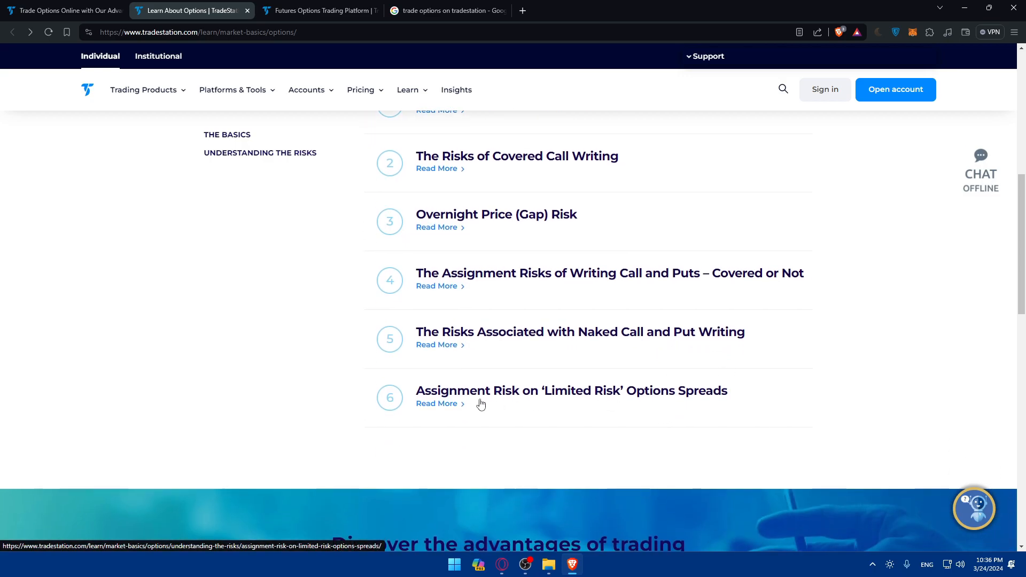
{"action": "mouse_move", "coordinate": [585, 407]}
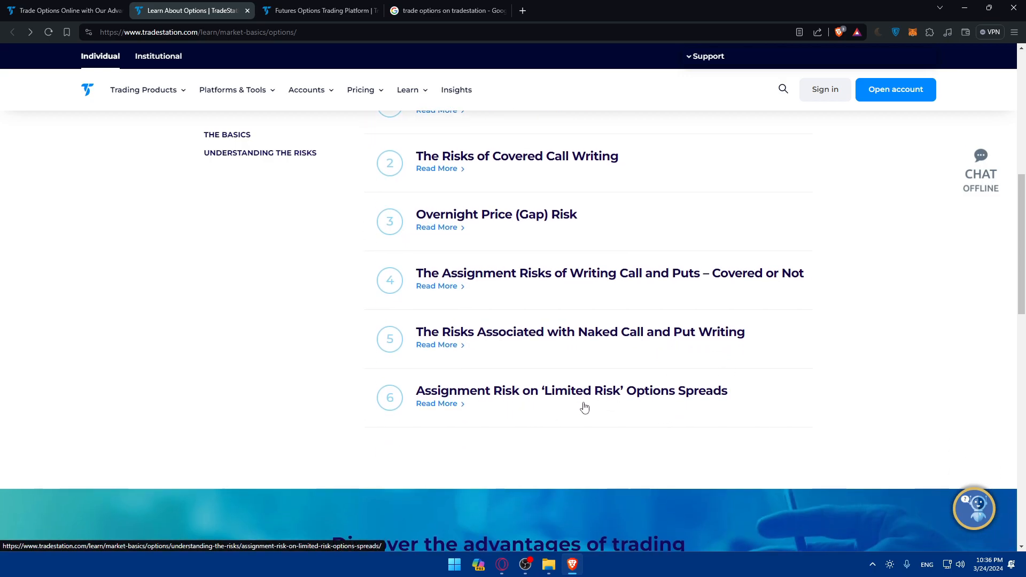
{"action": "scroll", "scroll_direction": "down", "scroll_amount": 3}
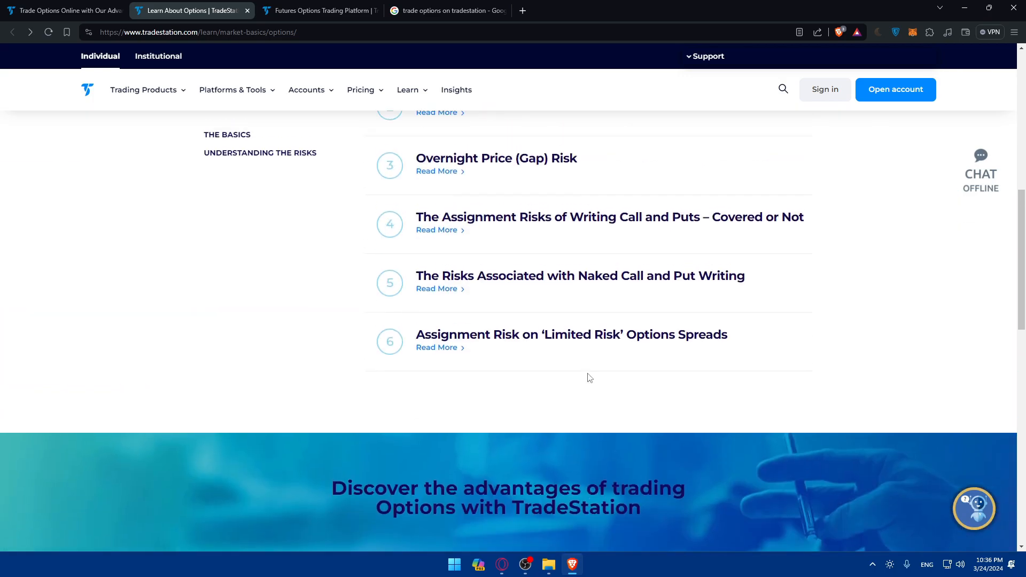
{"action": "scroll", "scroll_direction": "up", "scroll_amount": 3}
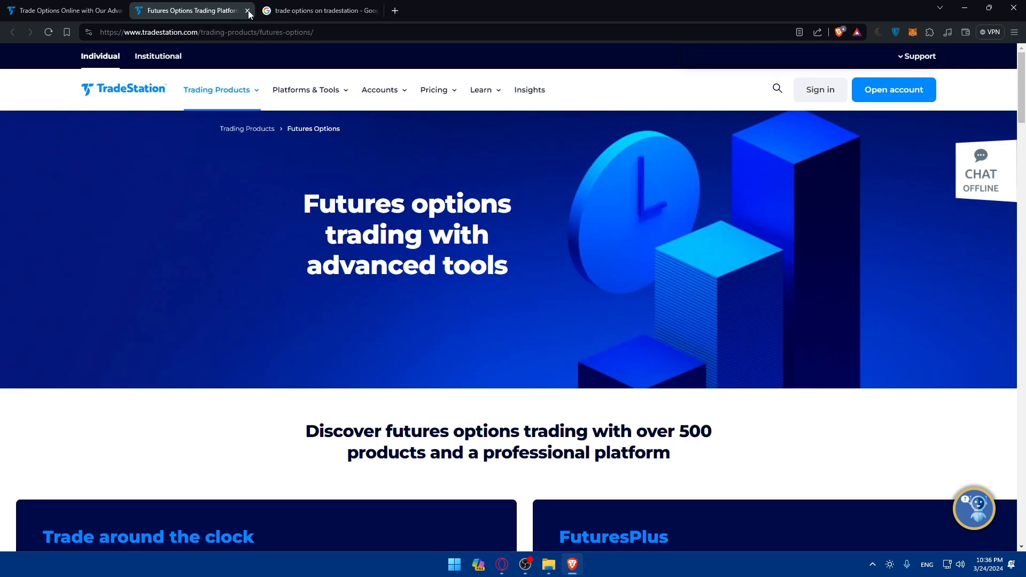
{"action": "scroll", "scroll_direction": "down", "scroll_amount": 3}
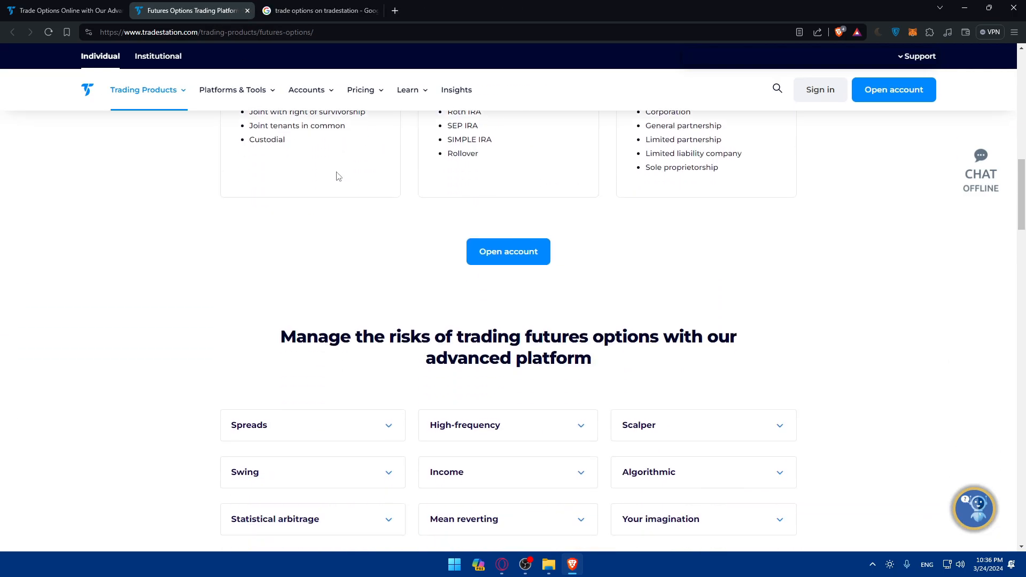
{"action": "scroll", "scroll_direction": "up", "scroll_amount": 3}
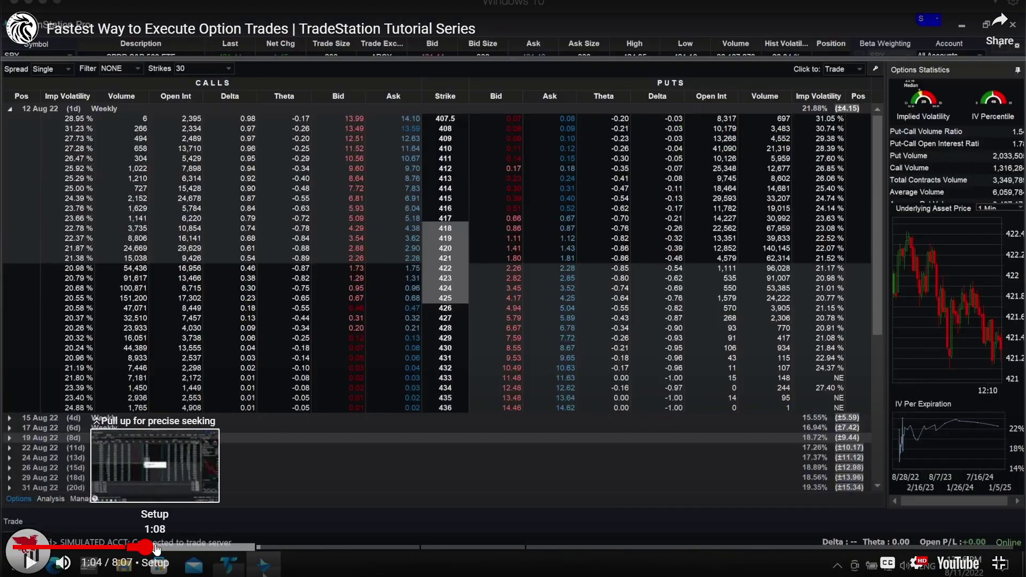
- Seek the TradeStation options tutorial to its Setup chapter near 1:02
{"action": "left_click", "coordinate": [157, 547]}
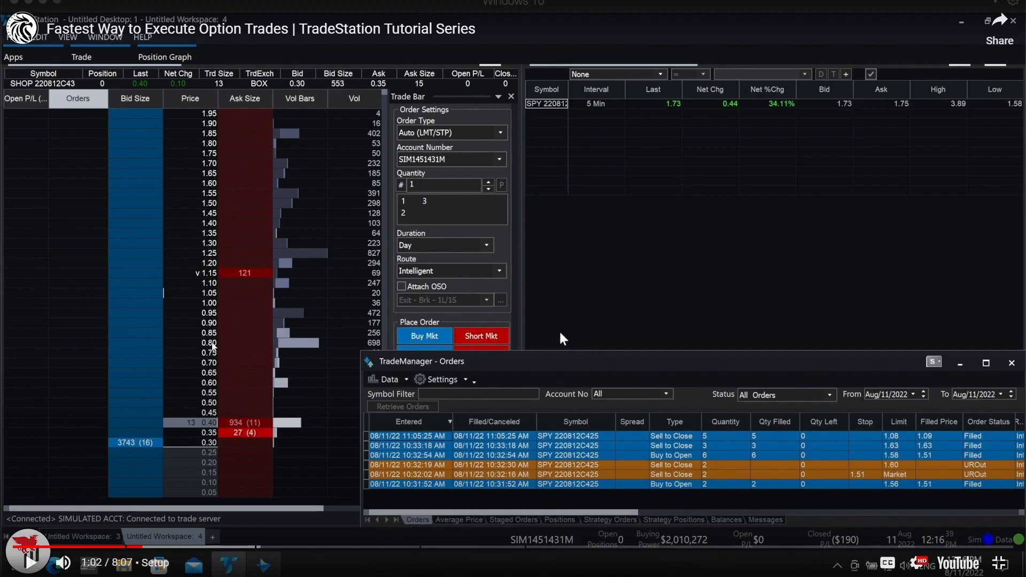
{"action": "mouse_move", "coordinate": [274, 351]}
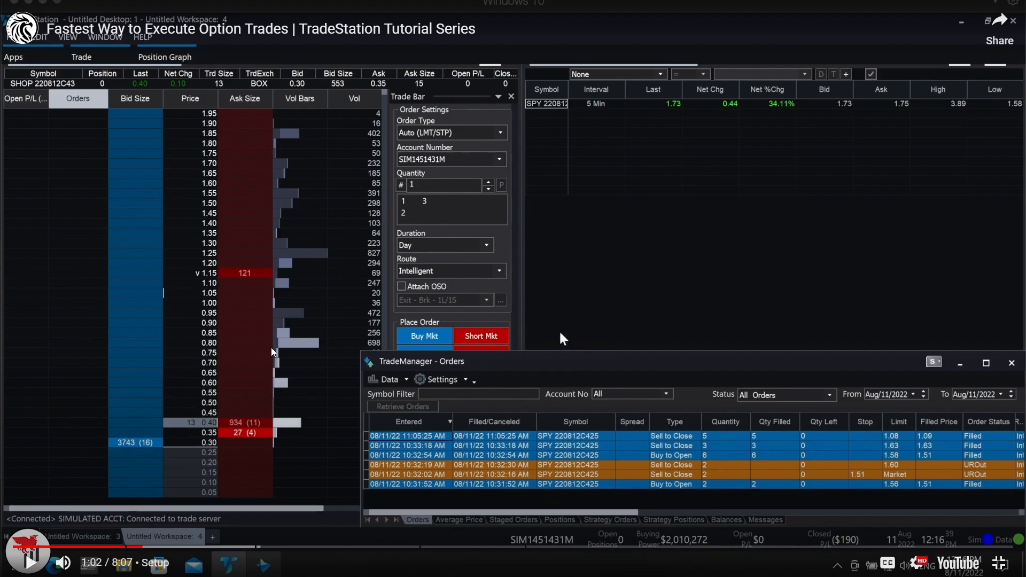
{"action": "mouse_move", "coordinate": [350, 333]}
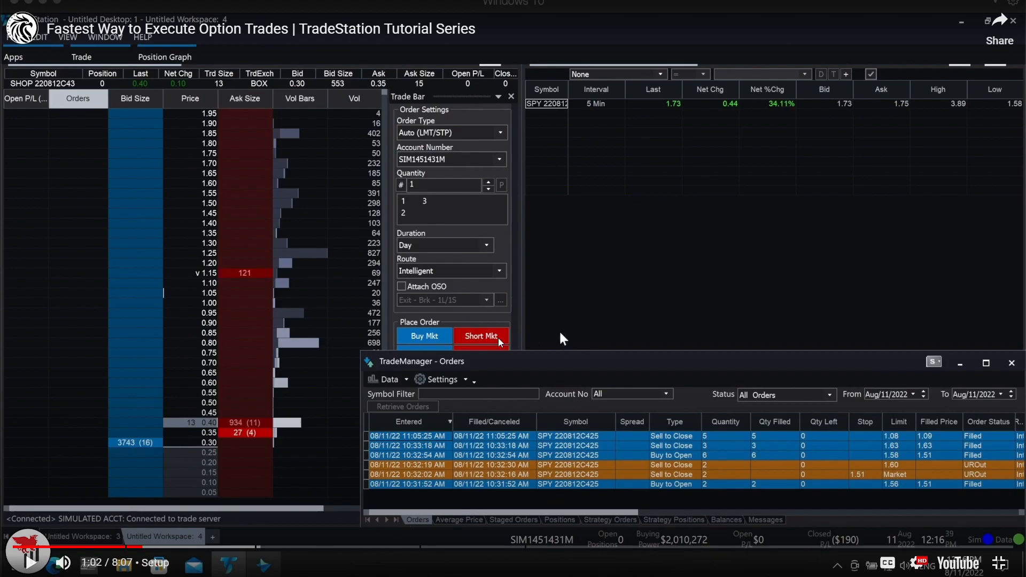
{"action": "mouse_move", "coordinate": [457, 290]}
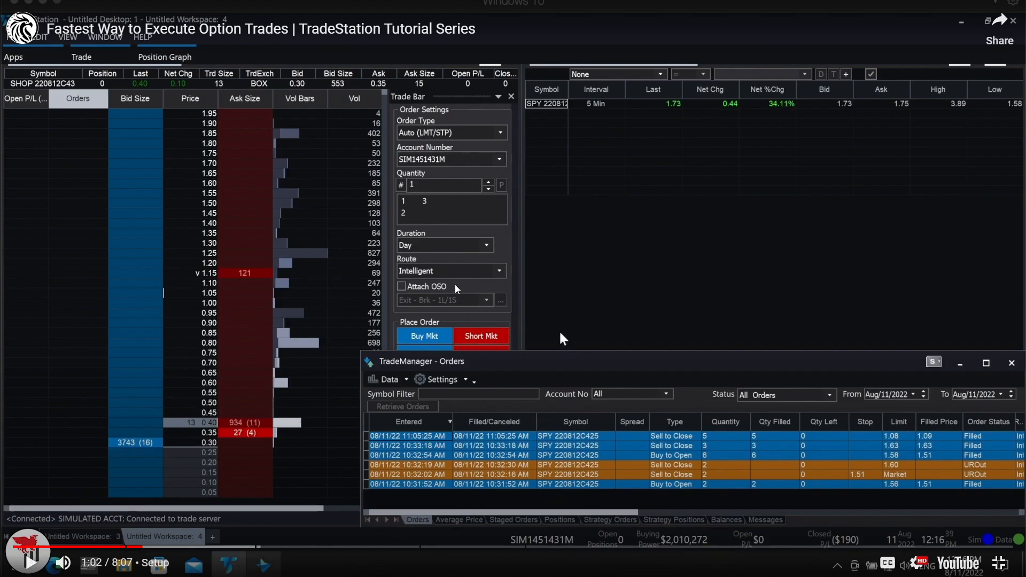
{"action": "mouse_move", "coordinate": [462, 302]}
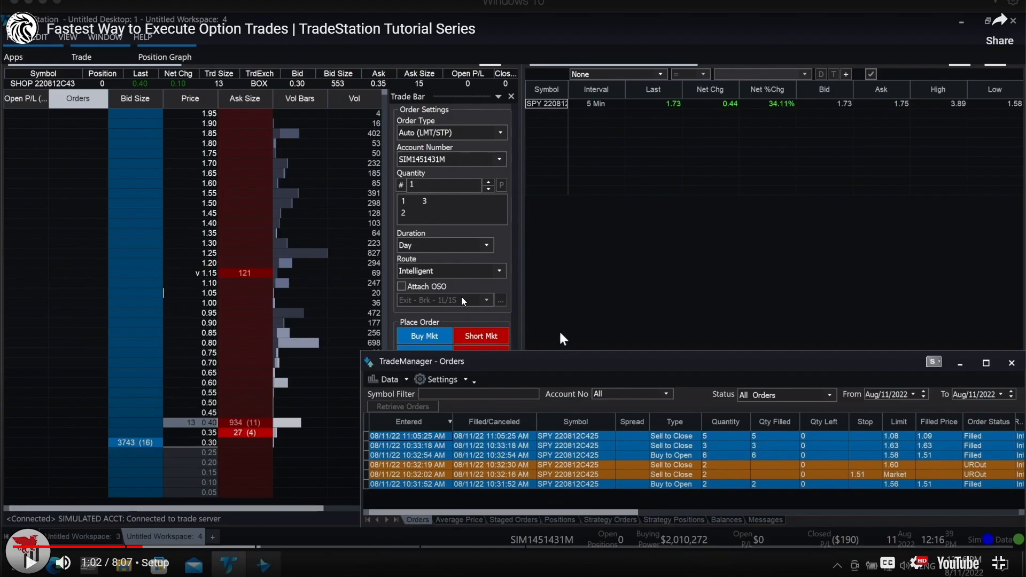
{"action": "mouse_move", "coordinate": [450, 272]}
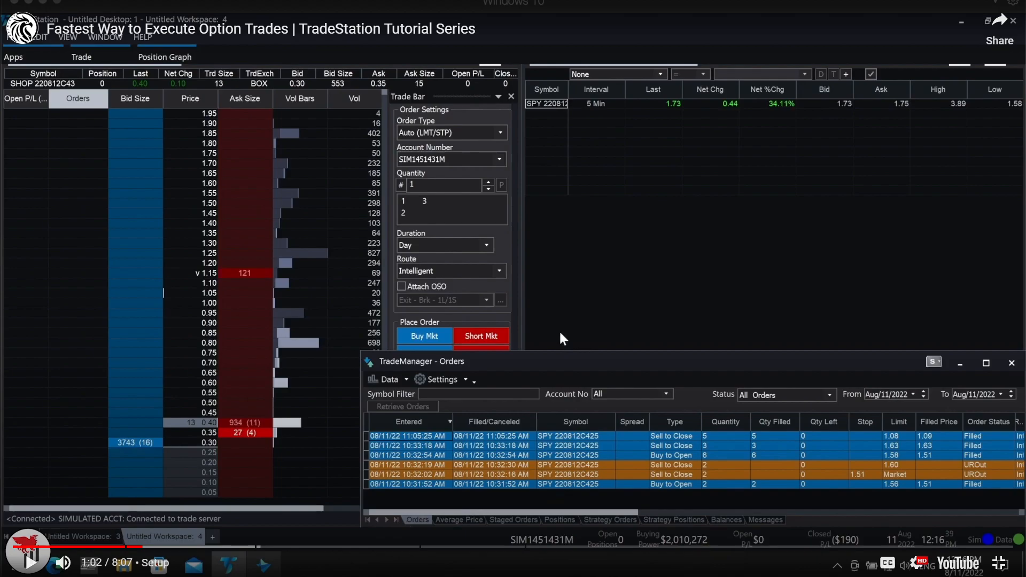
{"action": "mouse_move", "coordinate": [416, 143]}
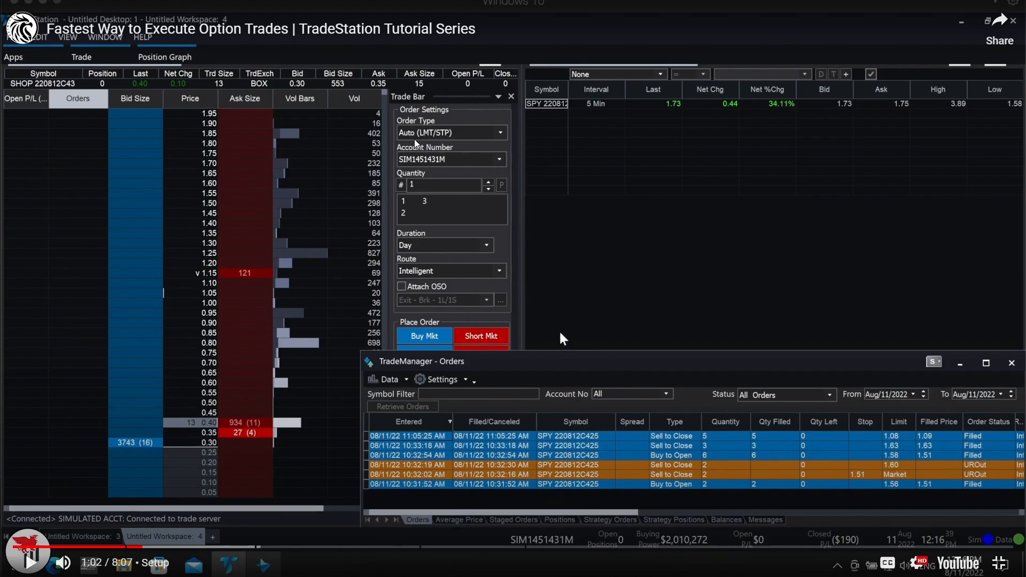
{"action": "mouse_move", "coordinate": [361, 134]}
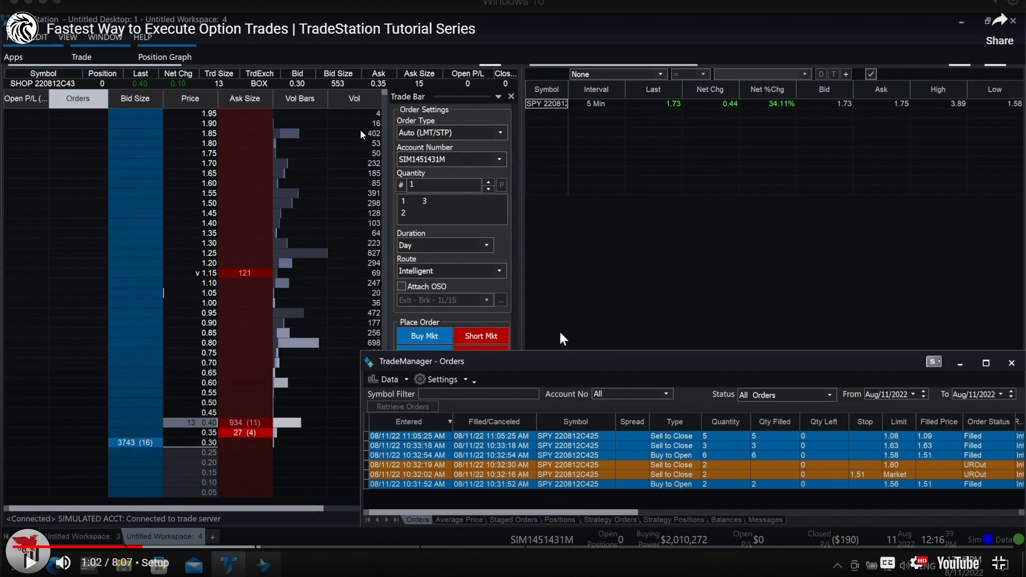
{"action": "mouse_move", "coordinate": [461, 344]}
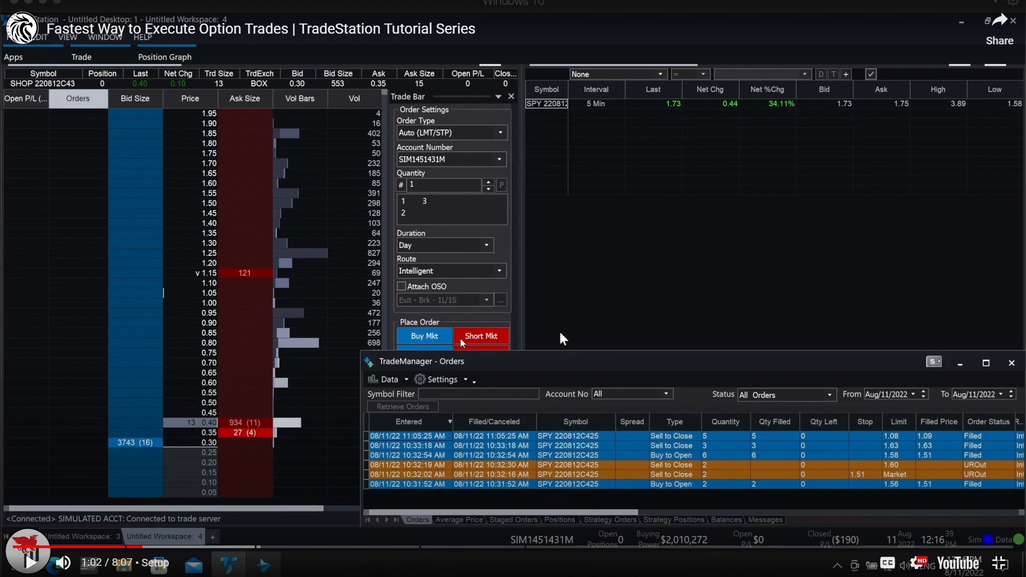
{"action": "mouse_move", "coordinate": [351, 348]}
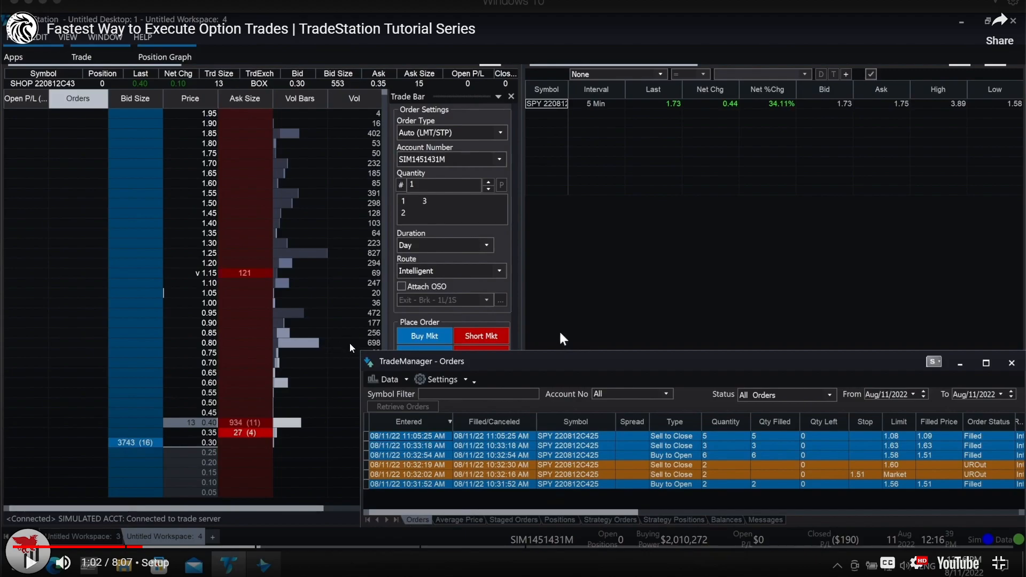
{"action": "mouse_move", "coordinate": [322, 355]}
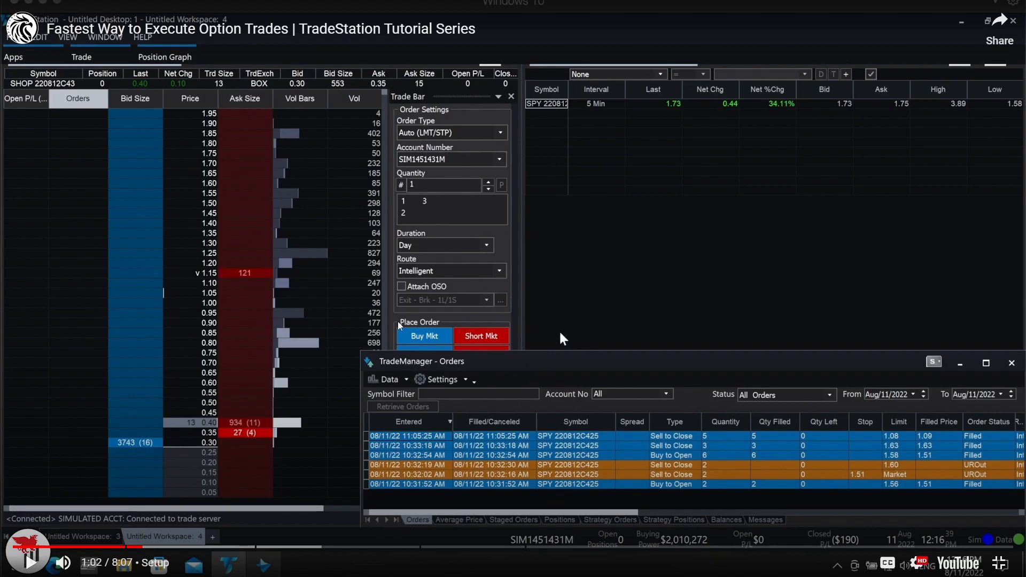
{"action": "mouse_move", "coordinate": [71, 382]}
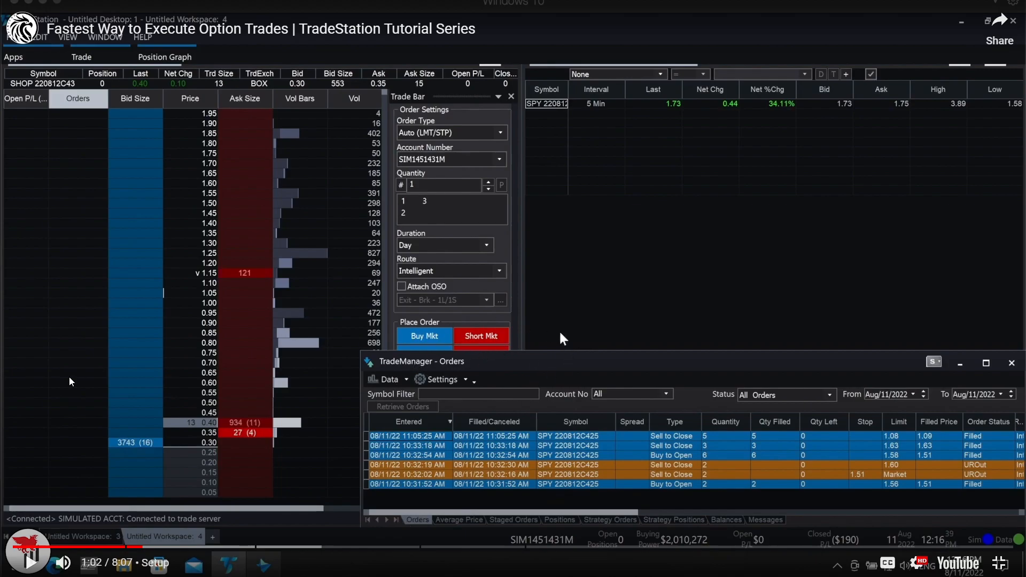
{"action": "mouse_move", "coordinate": [450, 391]}
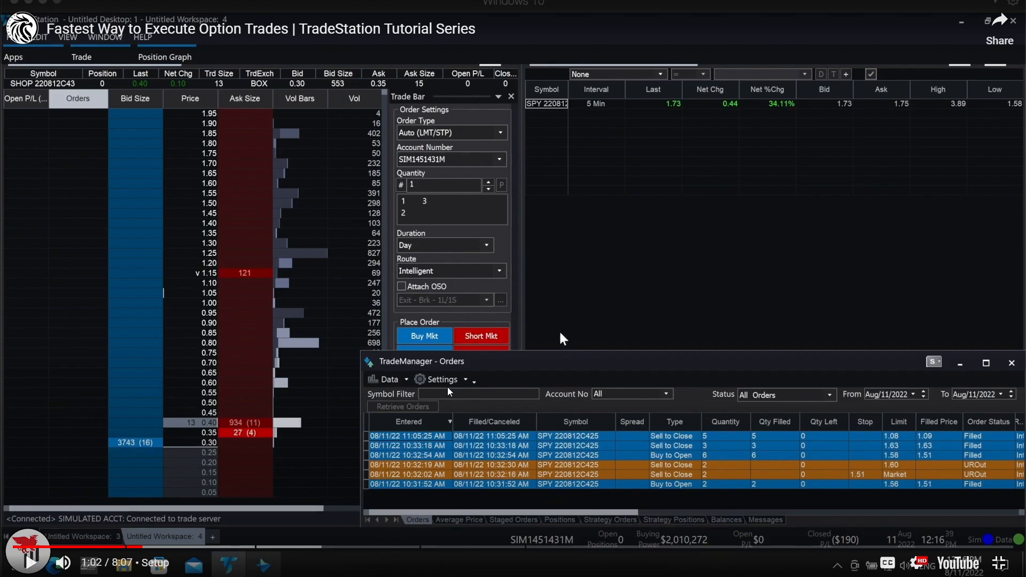
{"action": "mouse_move", "coordinate": [410, 376]}
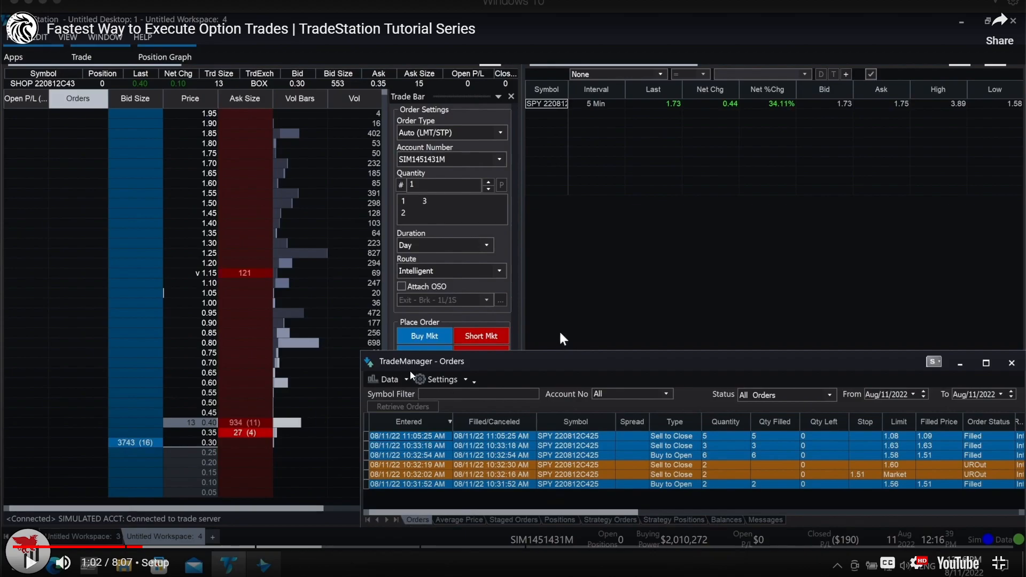
{"action": "mouse_move", "coordinate": [433, 347]}
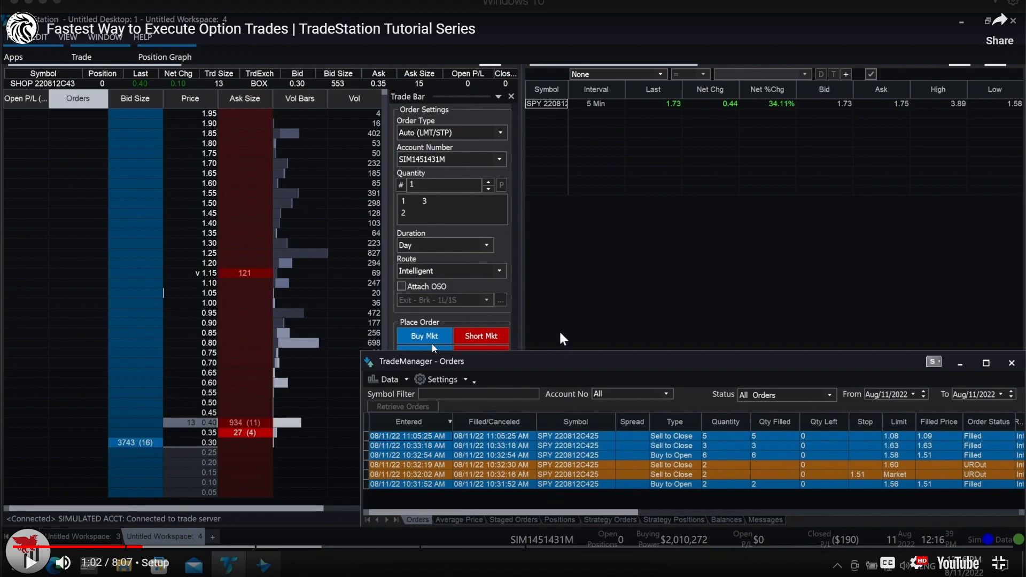
{"action": "mouse_move", "coordinate": [480, 333]}
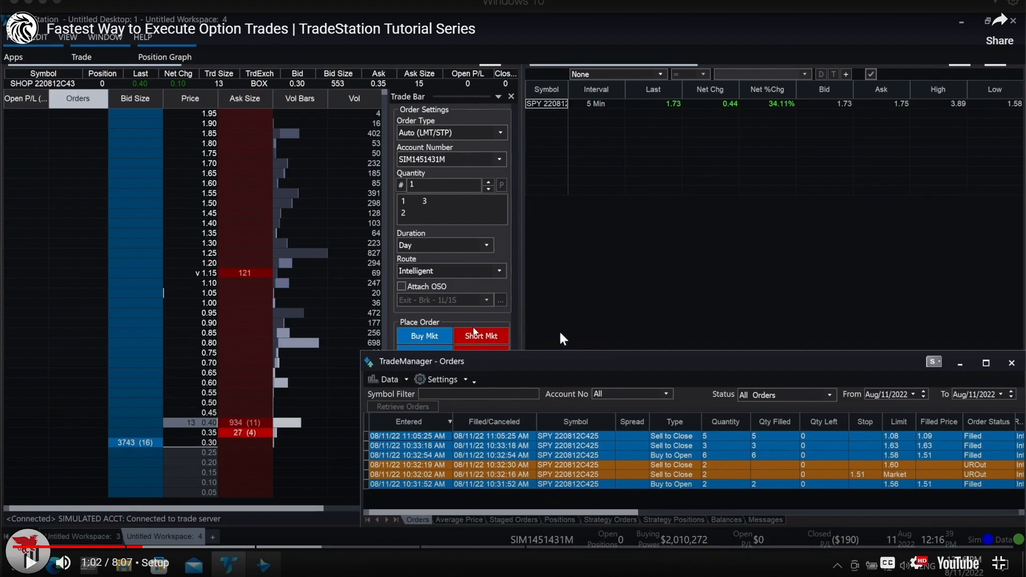
{"action": "mouse_move", "coordinate": [484, 313]}
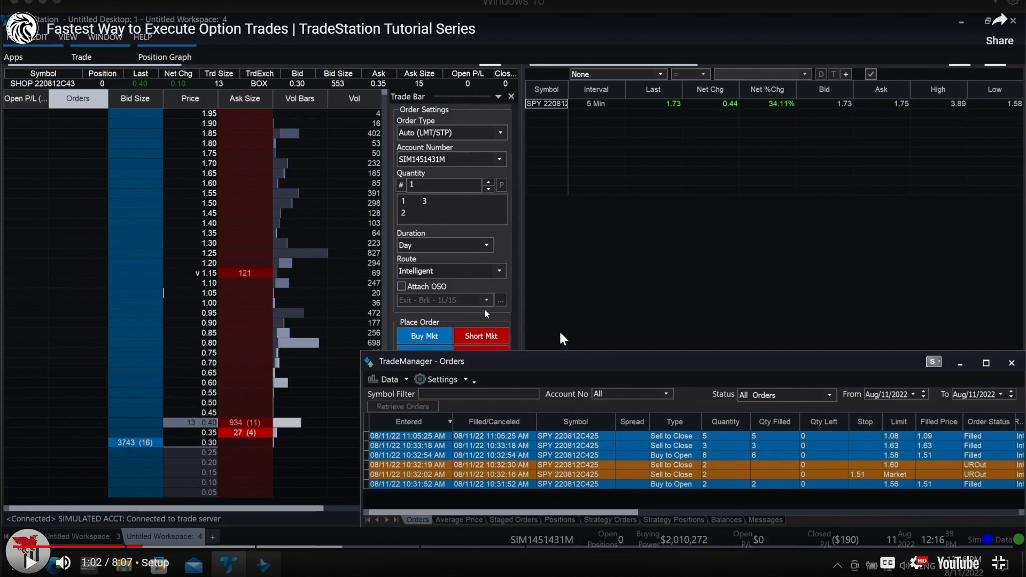
{"action": "mouse_move", "coordinate": [514, 304]}
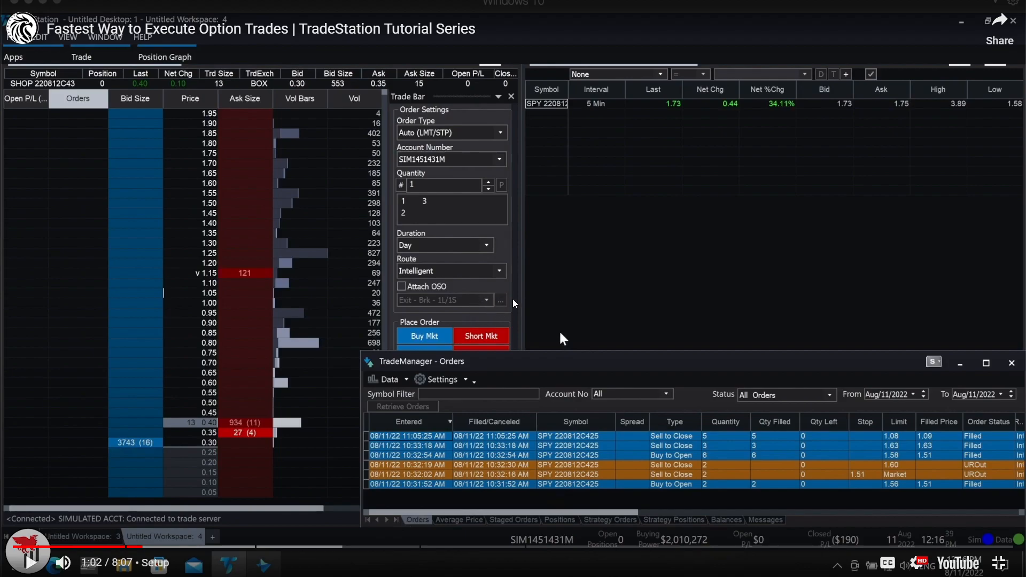
{"action": "mouse_move", "coordinate": [484, 317]}
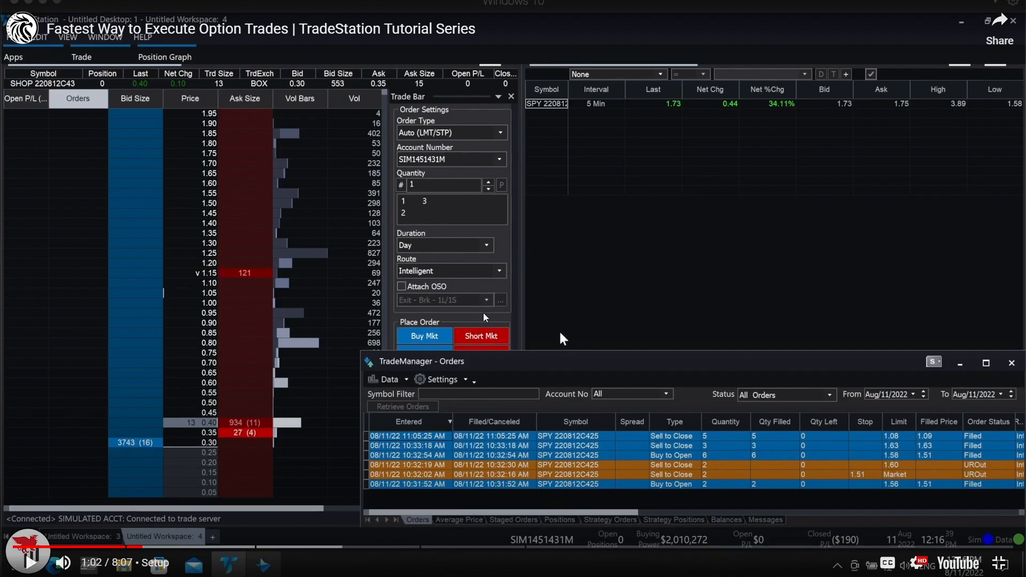
{"action": "mouse_move", "coordinate": [495, 299]}
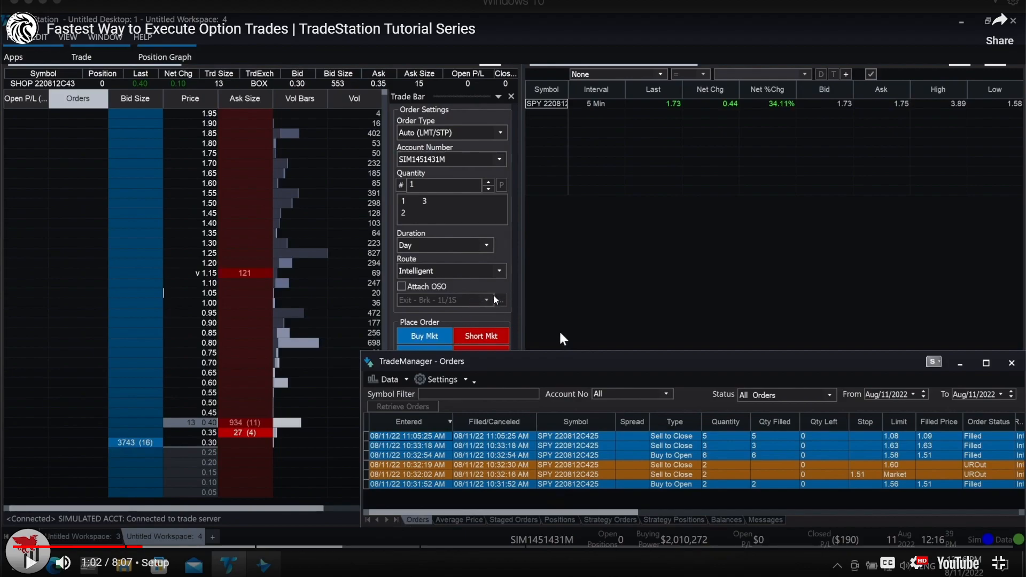
{"action": "mouse_move", "coordinate": [532, 308]}
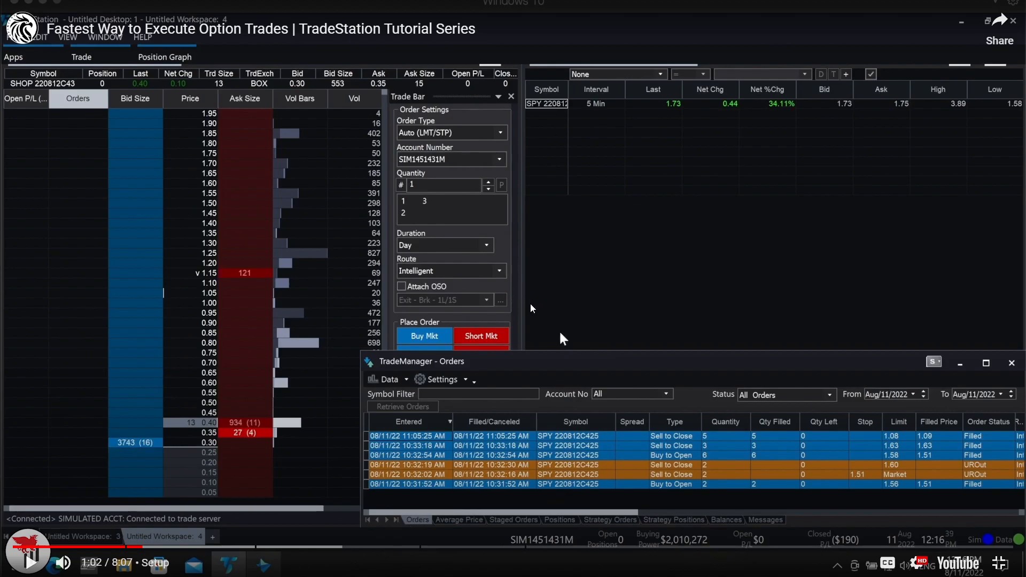
{"action": "mouse_move", "coordinate": [564, 319]}
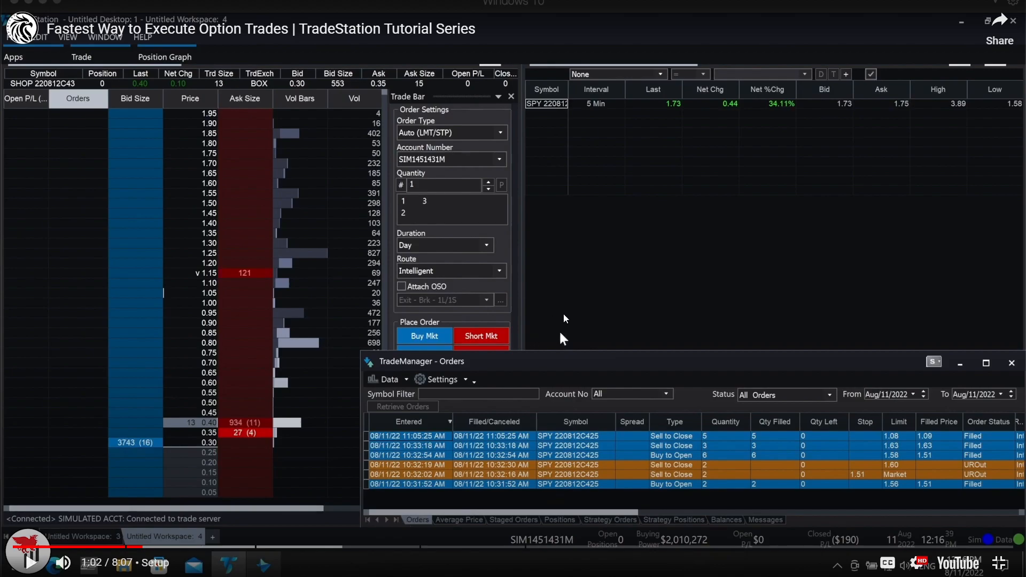
{"action": "mouse_move", "coordinate": [557, 324]}
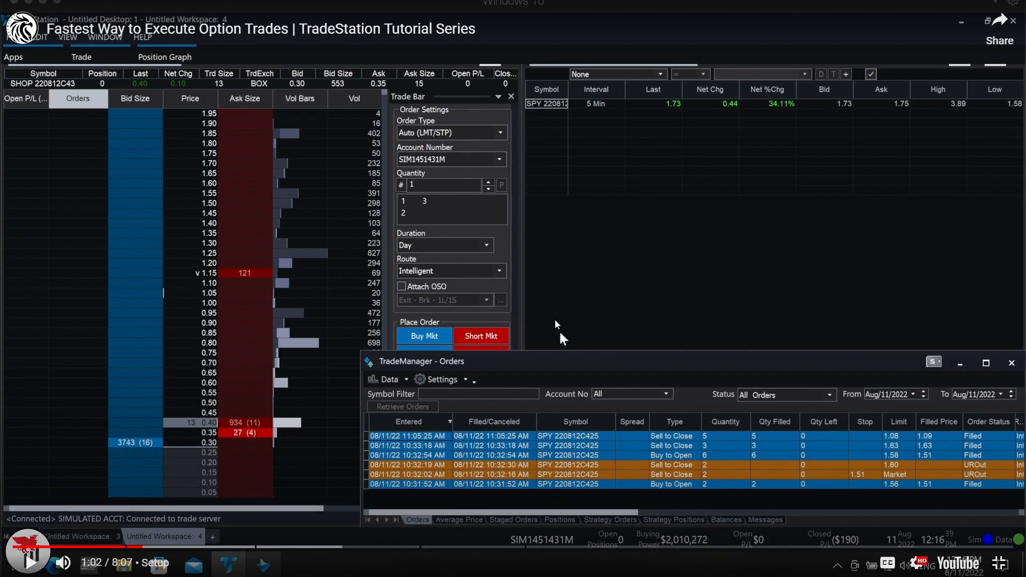
{"action": "mouse_move", "coordinate": [552, 324]}
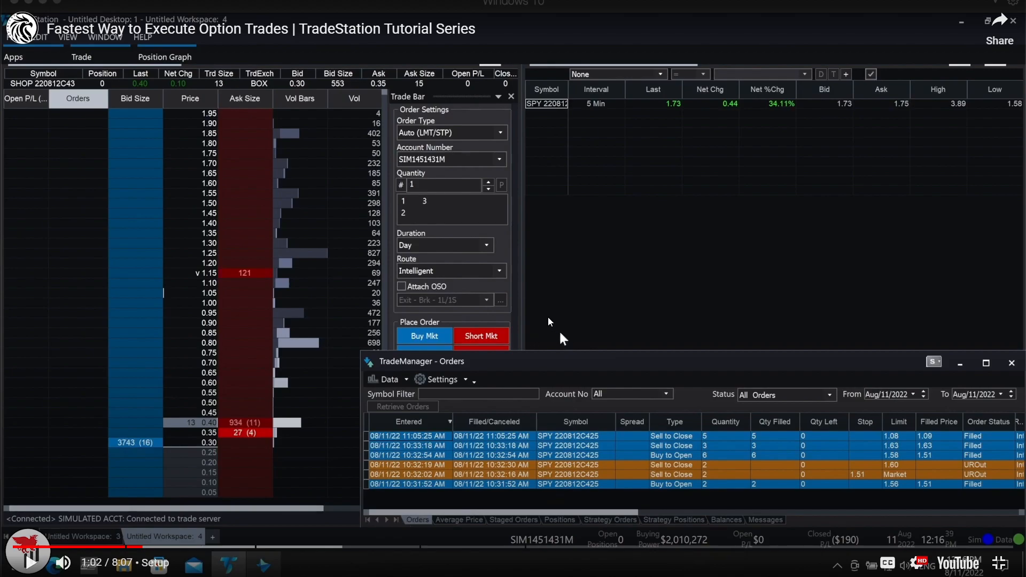
{"action": "mouse_move", "coordinate": [564, 337]}
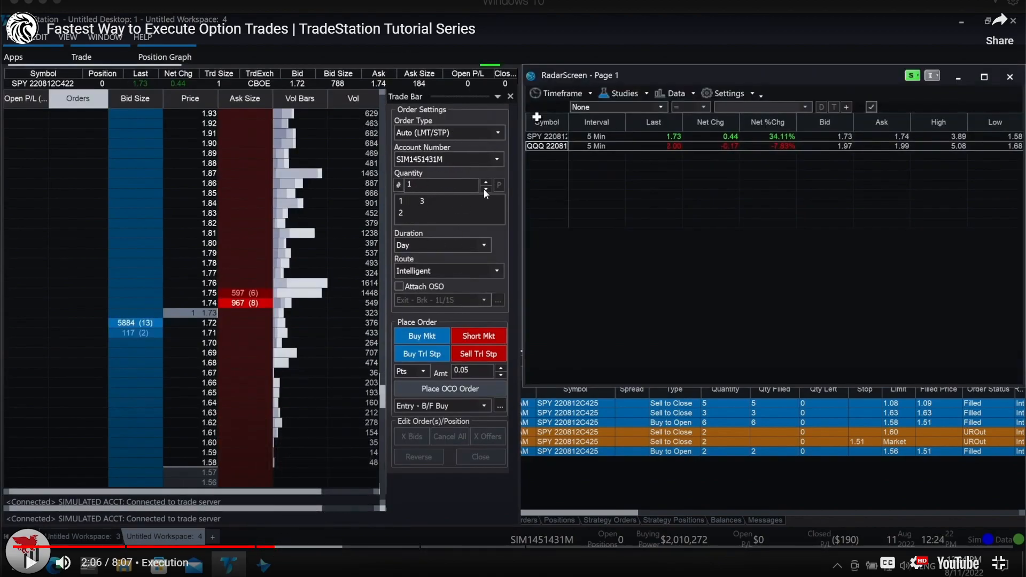
{"action": "mouse_move", "coordinate": [411, 247]}
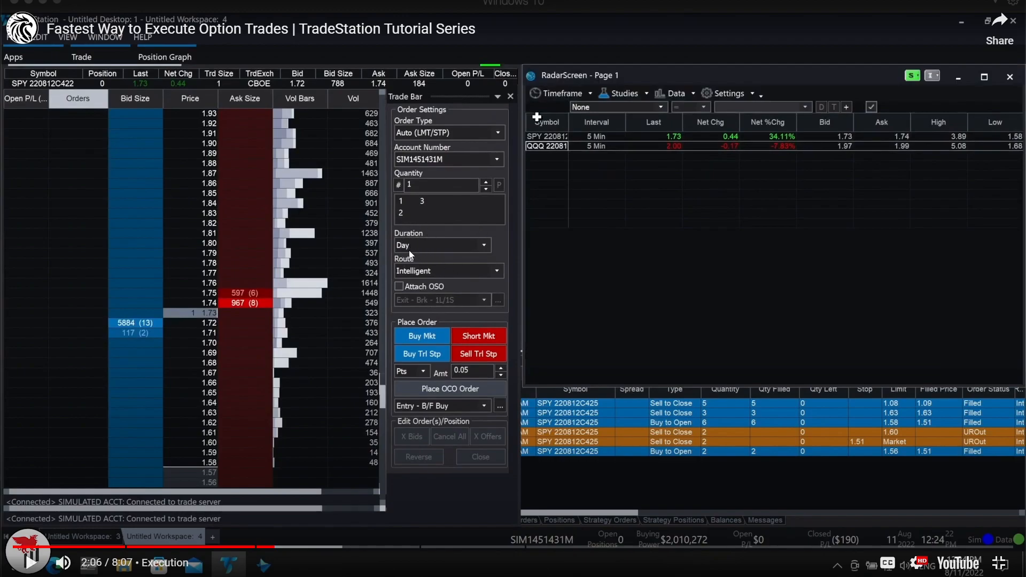
{"action": "mouse_move", "coordinate": [437, 299]}
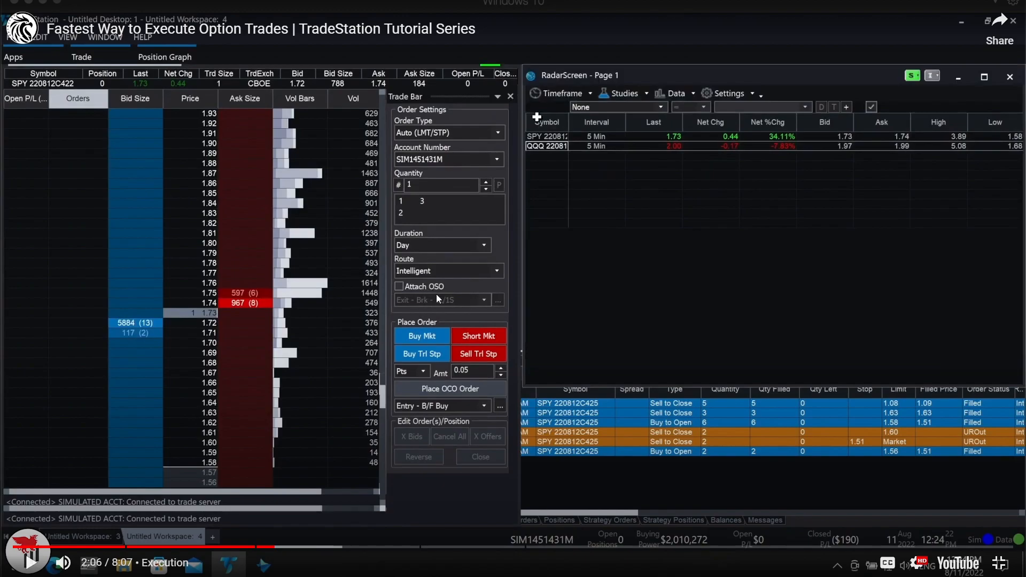
{"action": "mouse_move", "coordinate": [432, 255]}
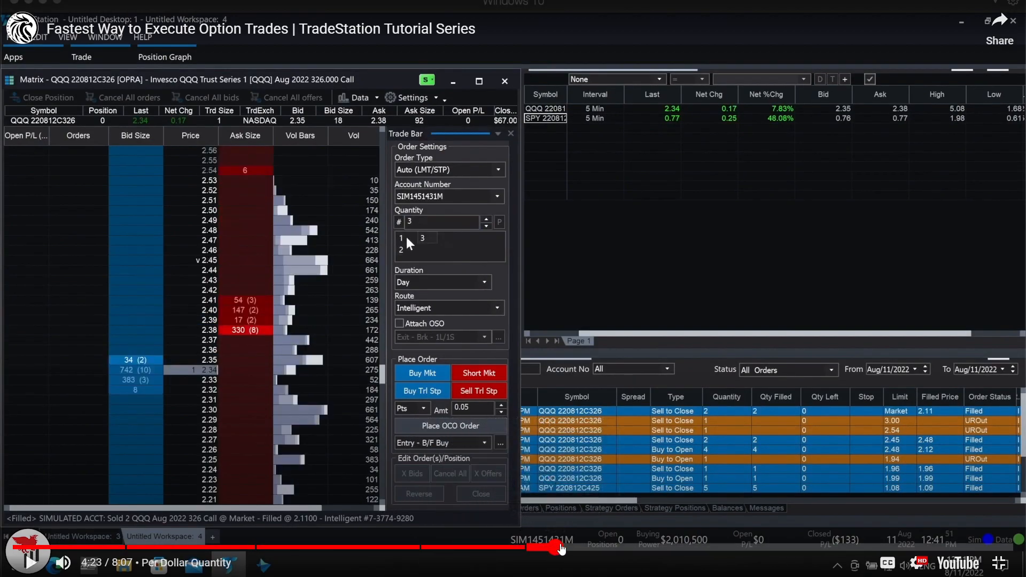
- Skip the tutorial ahead to about 7:45, then close the TradeStation search tab
{"action": "left_click", "coordinate": [639, 547]}
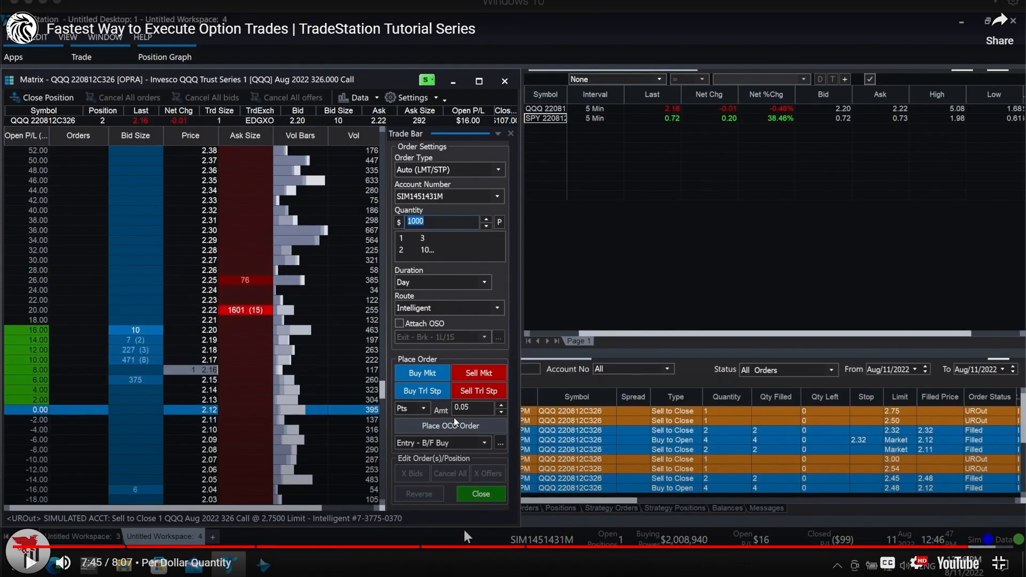
{"action": "mouse_move", "coordinate": [507, 400]}
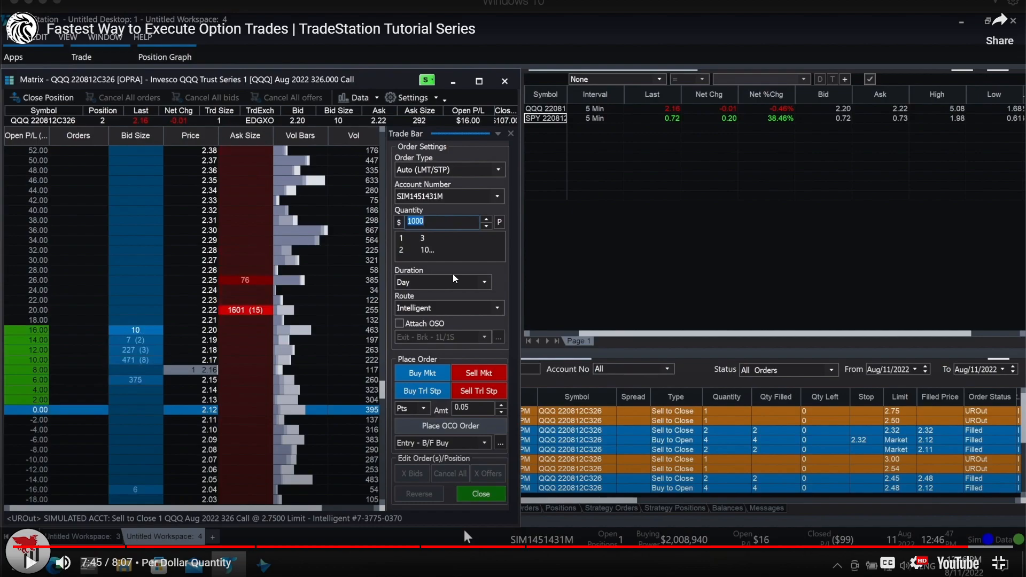
{"action": "mouse_move", "coordinate": [139, 252]}
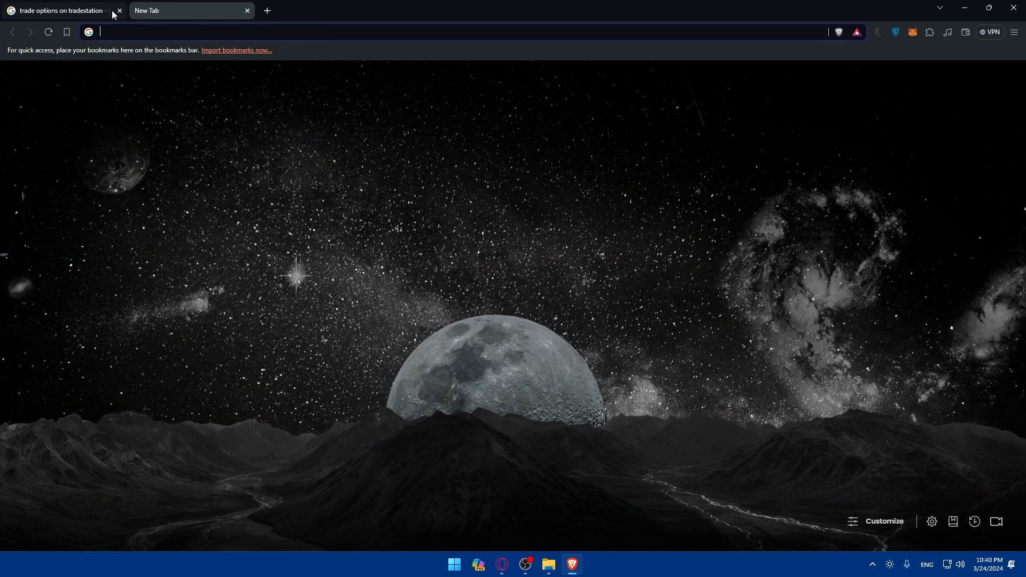
{"action": "left_click", "coordinate": [119, 11]}
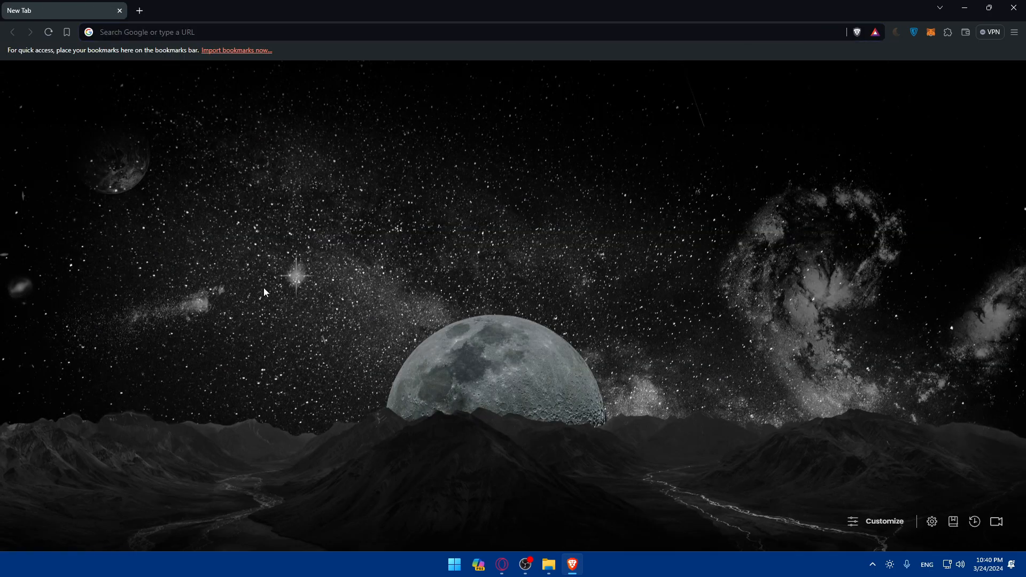